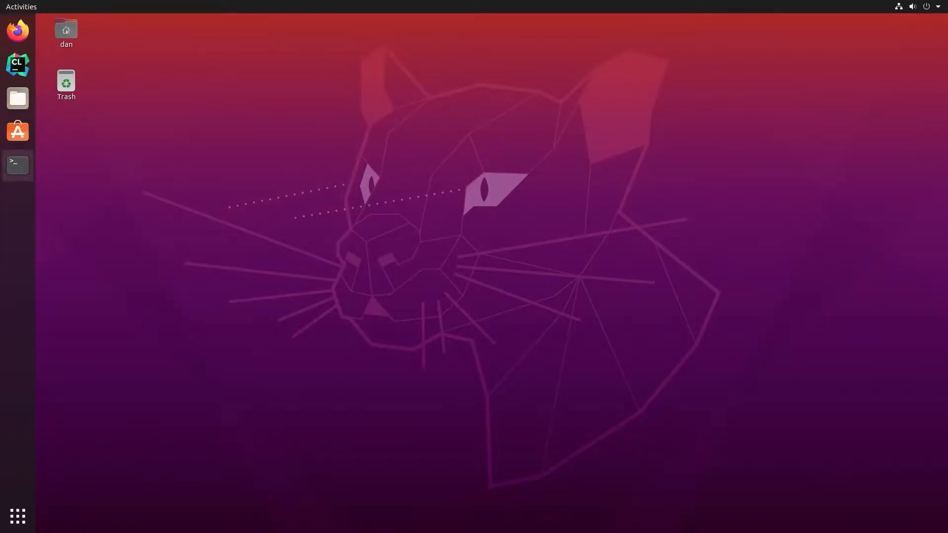
# Step: Confirm CMake 3.16.3 is installed with apt install cmake and cmake --version, then clear
pyautogui.click(18, 164)
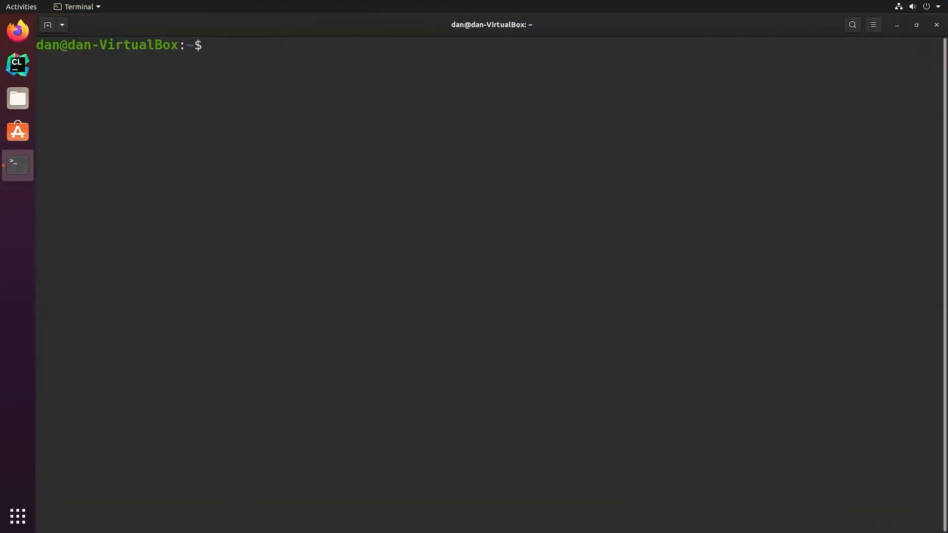
pyautogui.write('sudo apt install cmake')
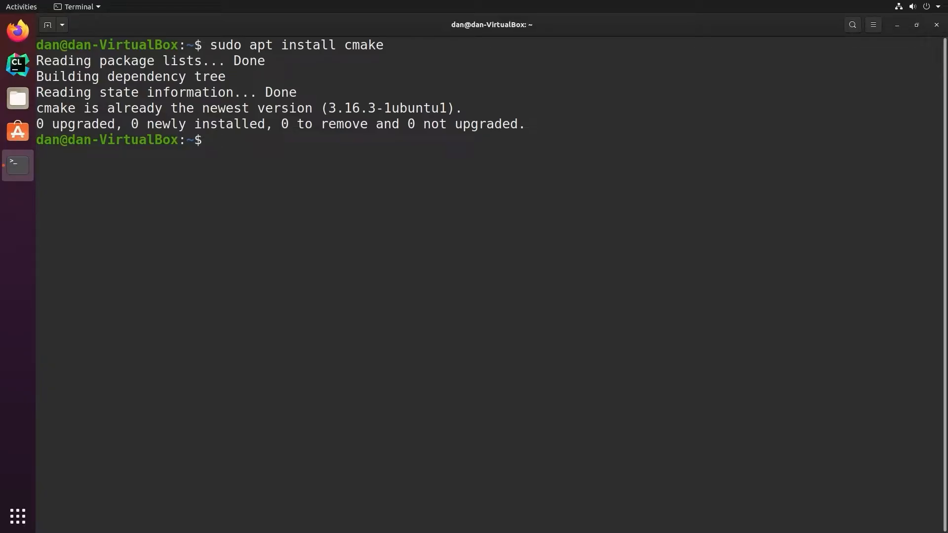
pyautogui.write('cmake --ver')
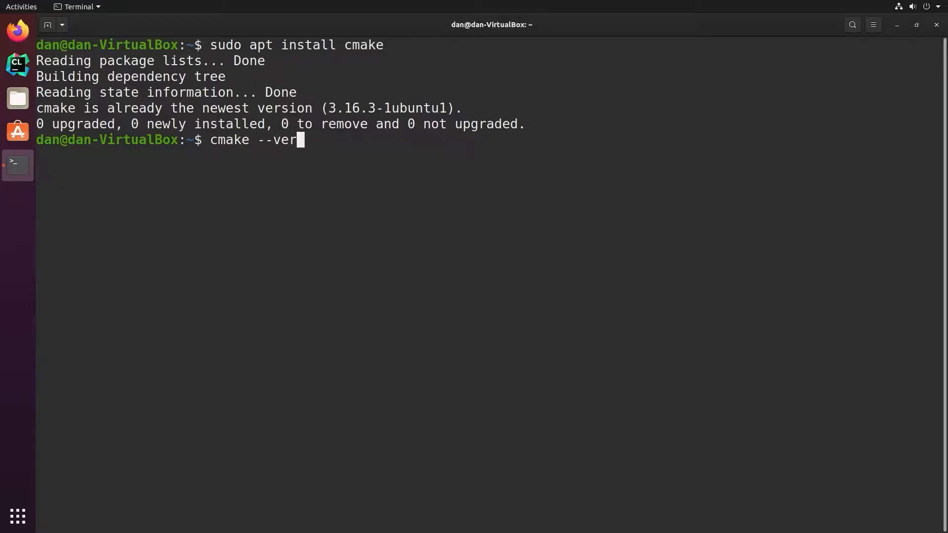
pyautogui.press('Return')
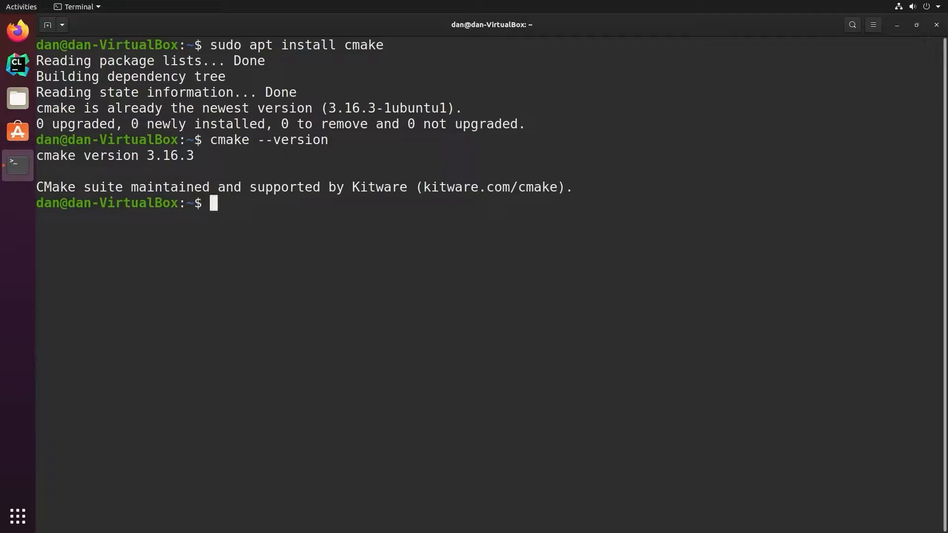
pyautogui.write('clear')
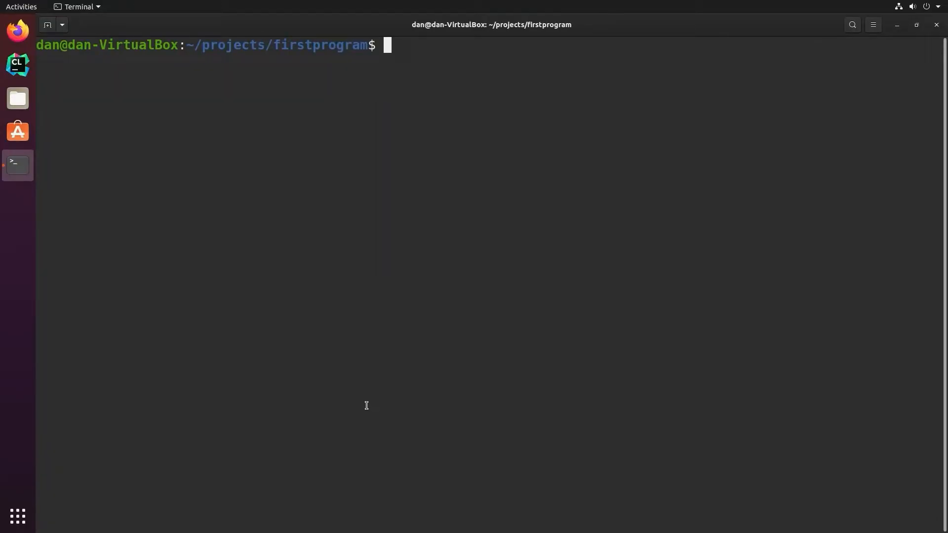
# Step: Write a Makefile whose all target runs g++ -o main main.cpp
pyautogui.write('ls -la')
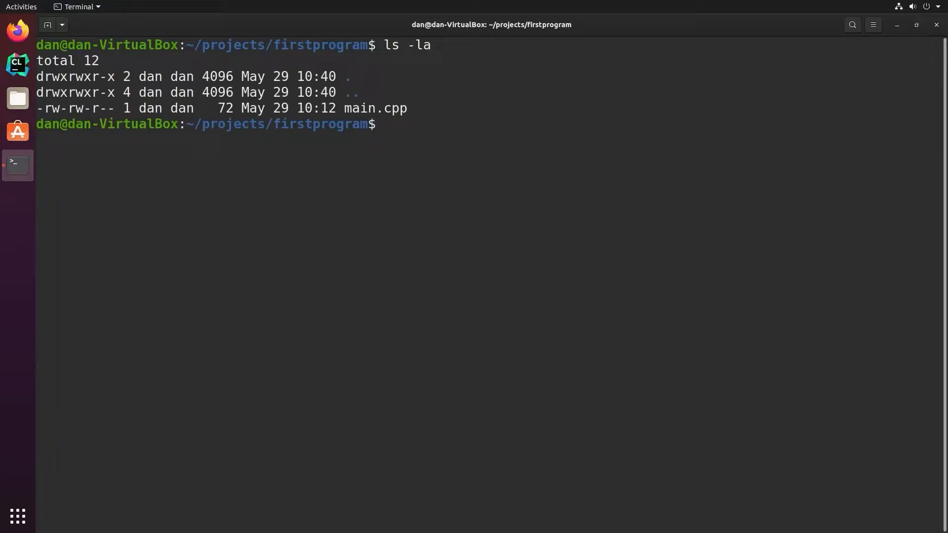
pyautogui.write('vi')
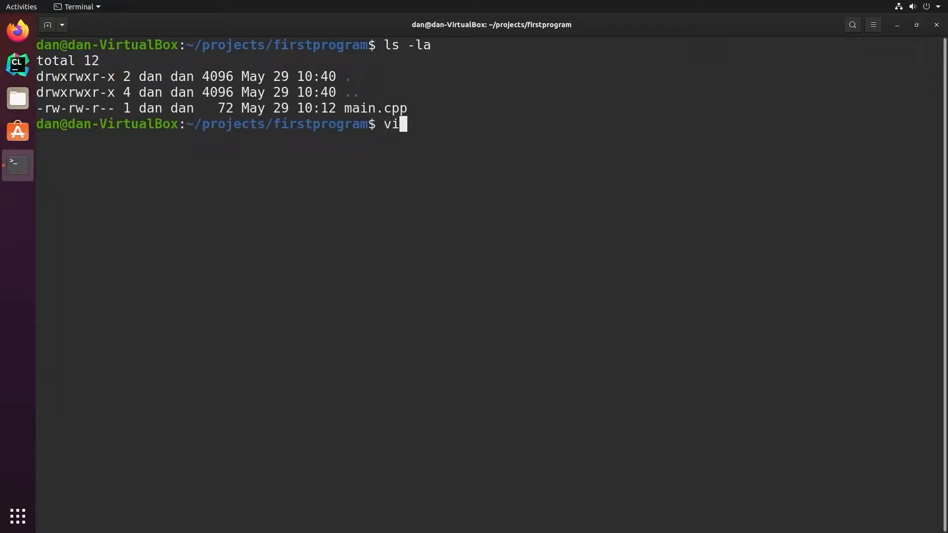
pyautogui.press('Return')
pyautogui.write('a')
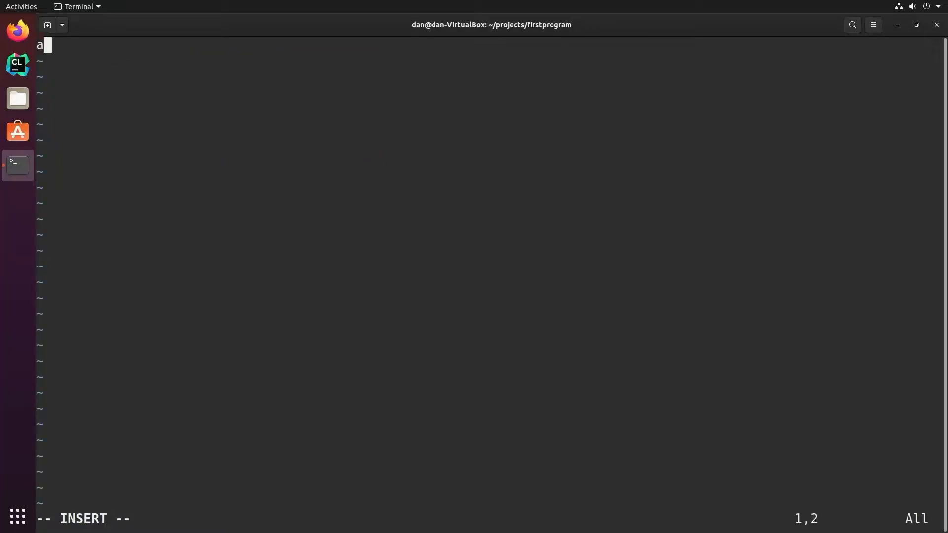
pyautogui.write('ll:')
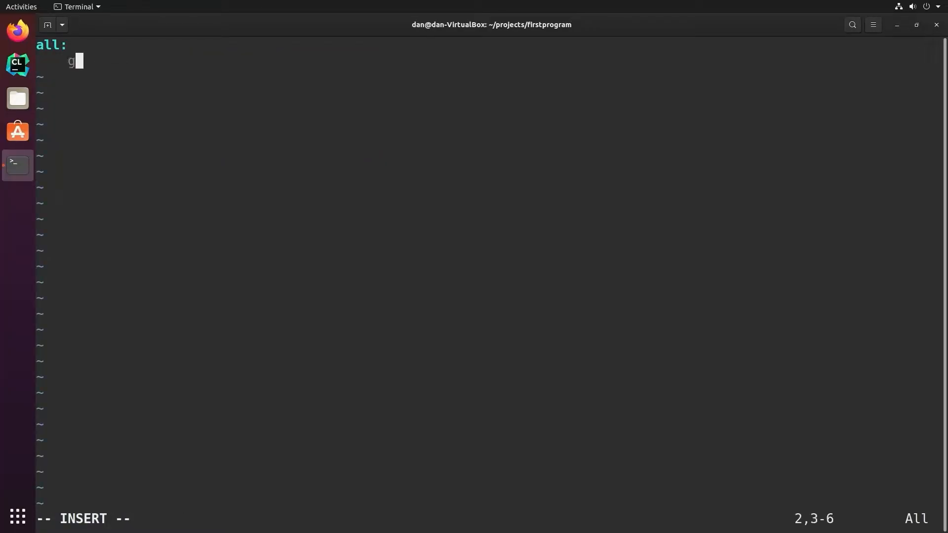
pyautogui.write('++ -o main')
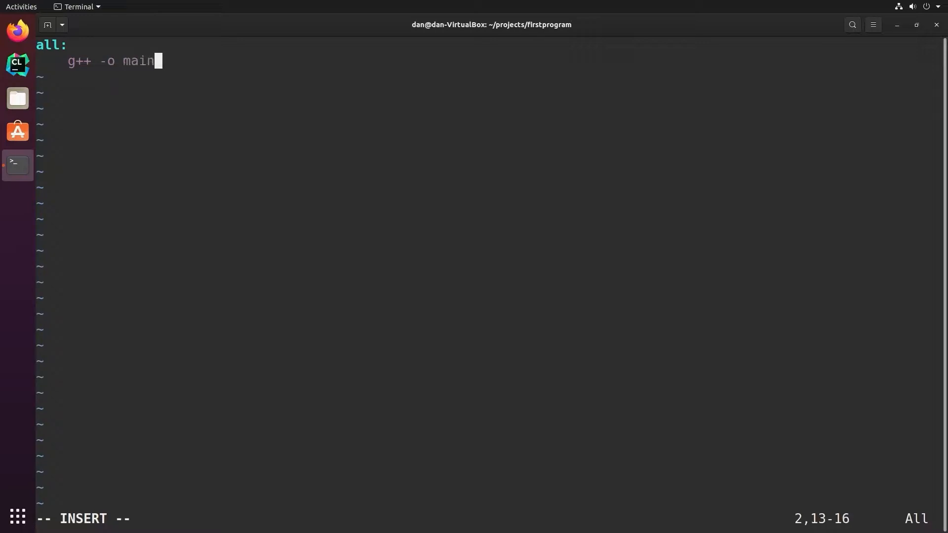
pyautogui.write('main.cpp')
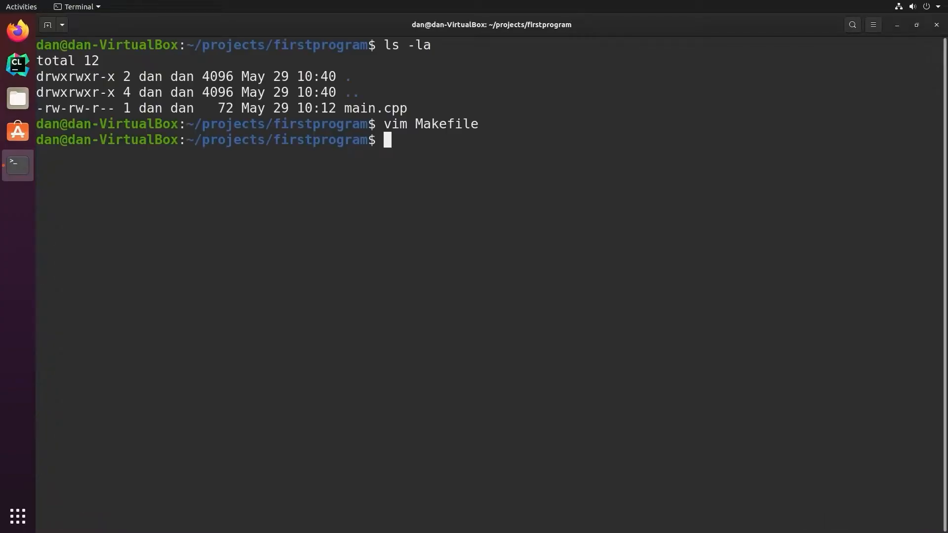
# Step: Run make, list the folder, and execute the resulting ./main binary
pyautogui.write('make')
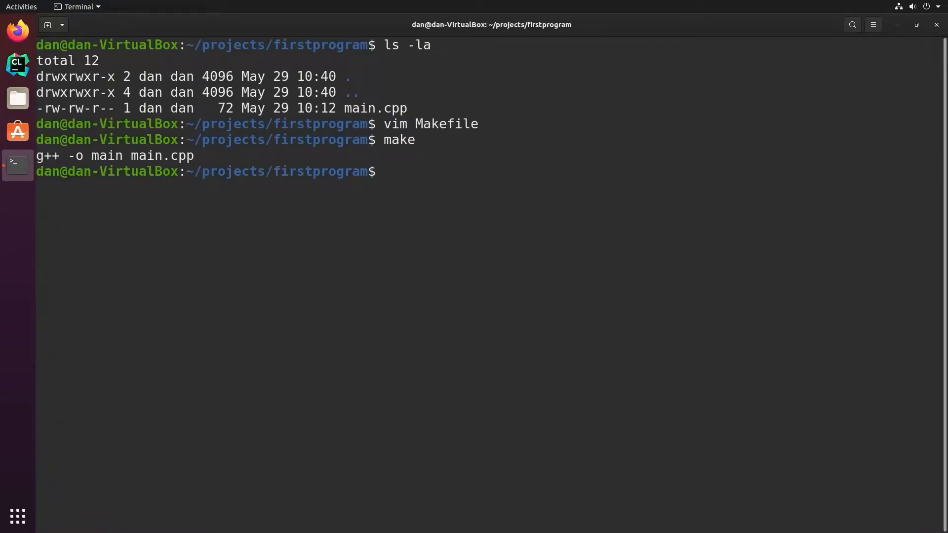
pyautogui.write('ls -la')
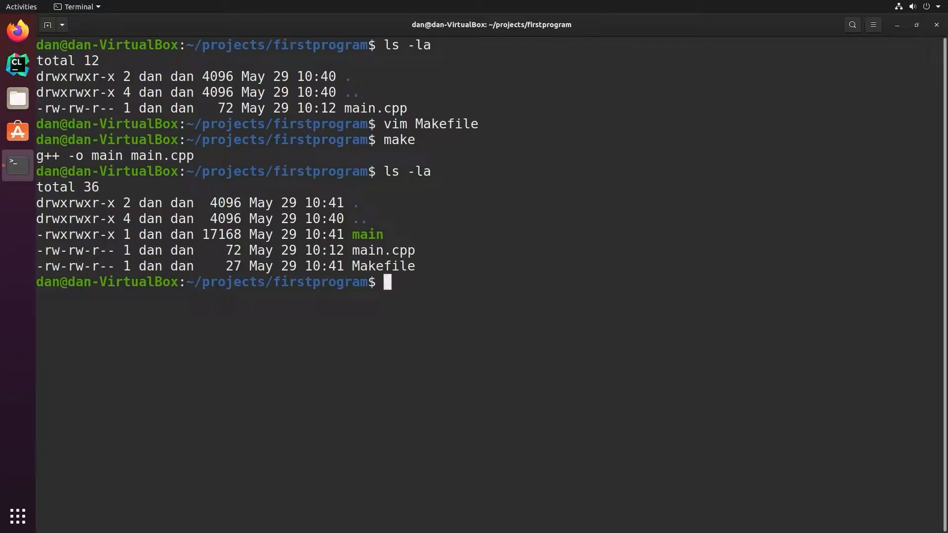
pyautogui.write('./main')
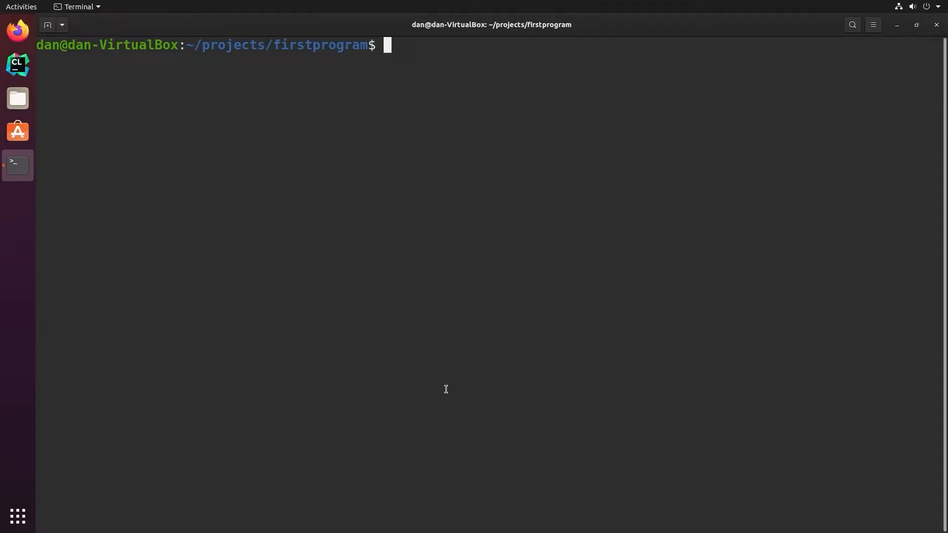
# Step: Start CMakeLists.txt in vim with cmake_minimum_required(VERSION 3.10)
pyautogui.write('vim C')
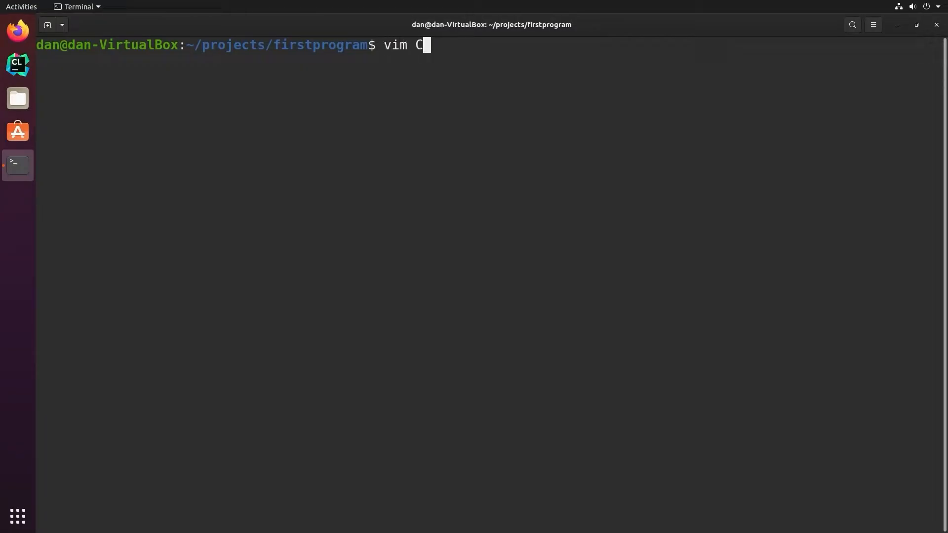
pyautogui.write('MakeLists.txt')
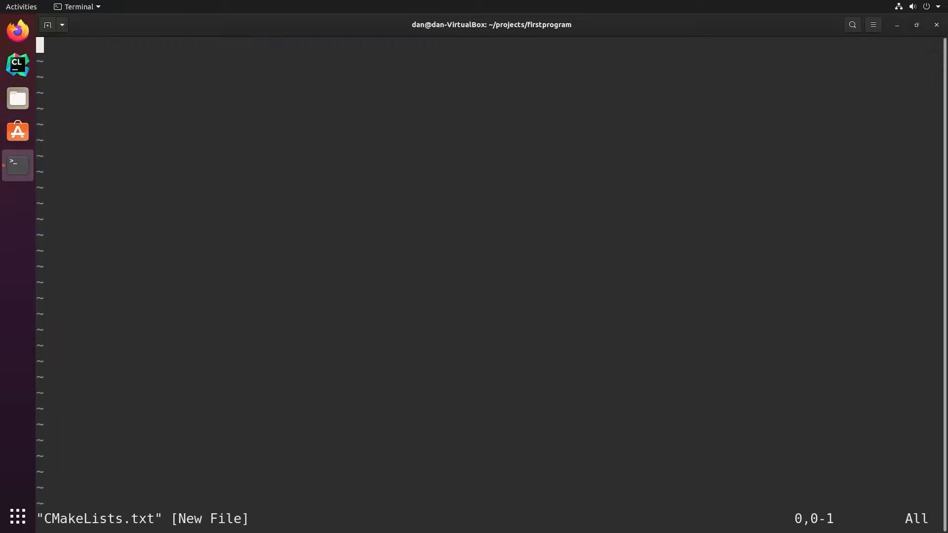
pyautogui.press('i')
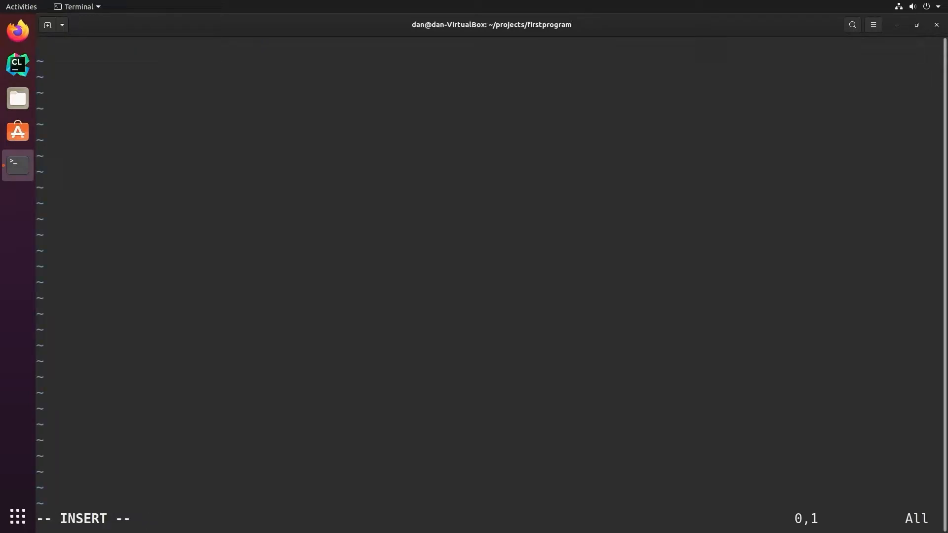
pyautogui.write('cmake_minimu')
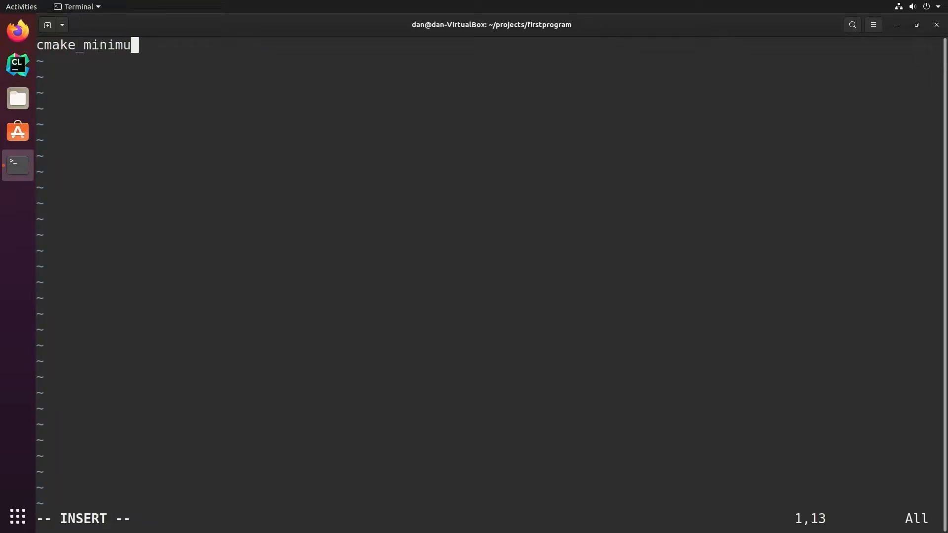
pyautogui.write('m_reqr')
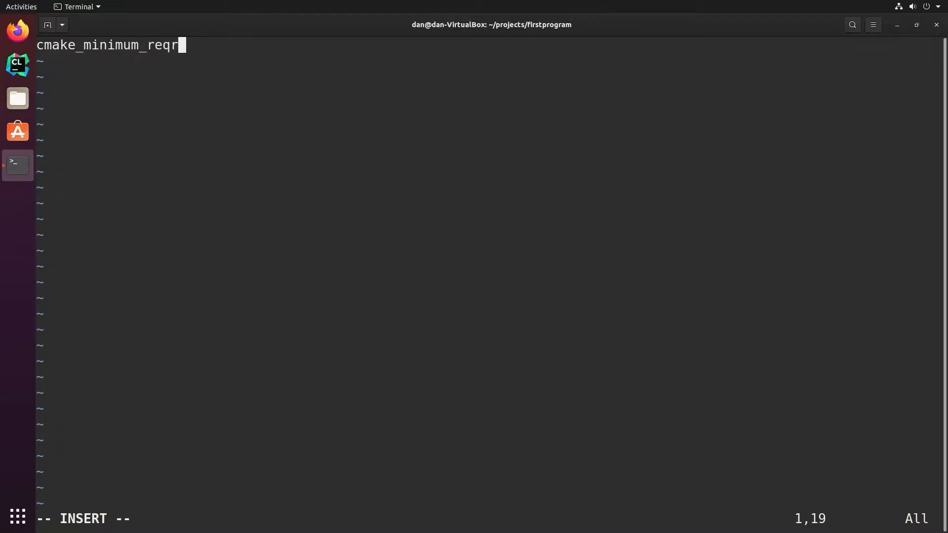
pyautogui.write('ired(')
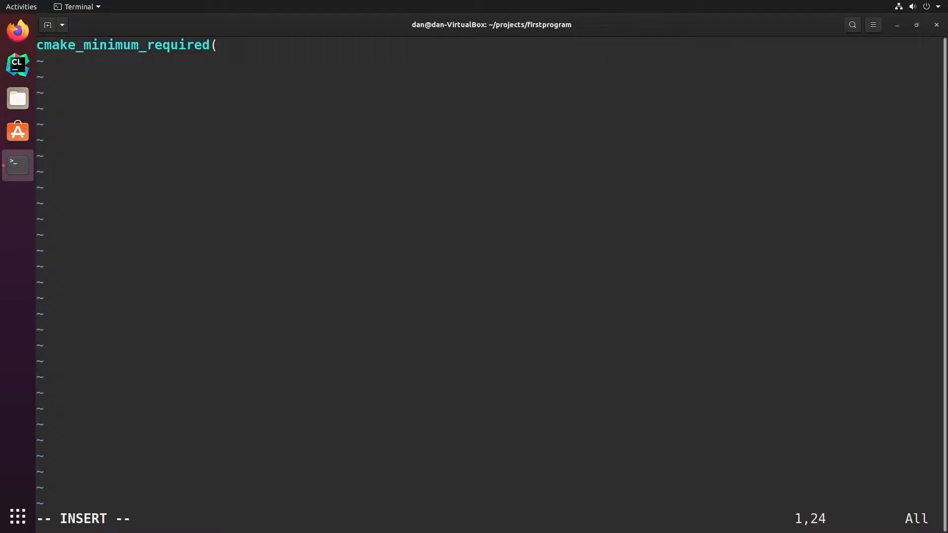
pyautogui.write('VERSION 3.')
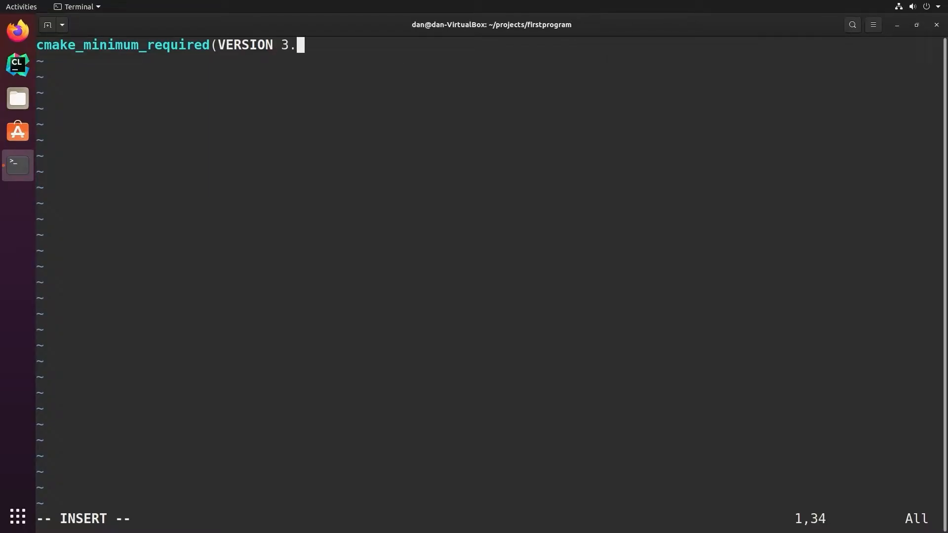
pyautogui.write('10)')
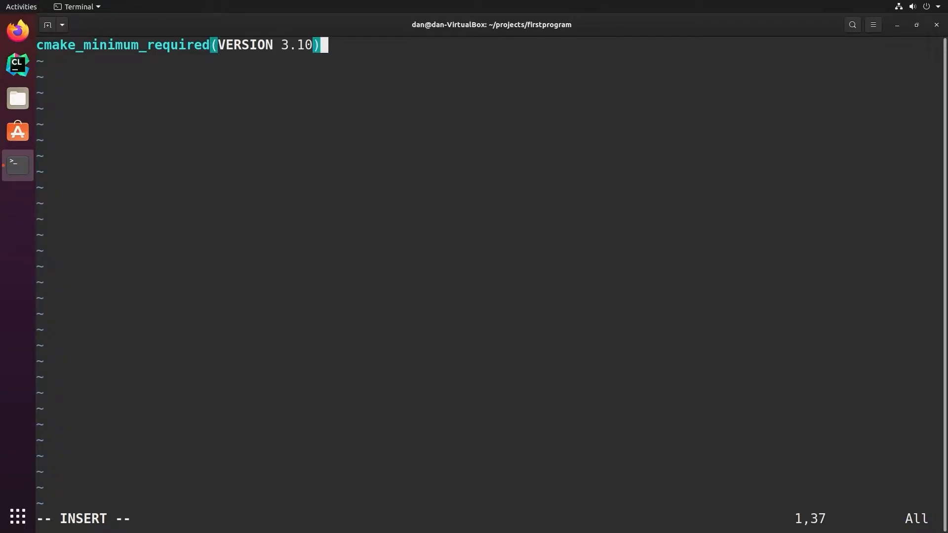
# Step: Add project(myproject) and add_executable(myprogram main.cpp) lines
pyautogui.write('project(myproject')
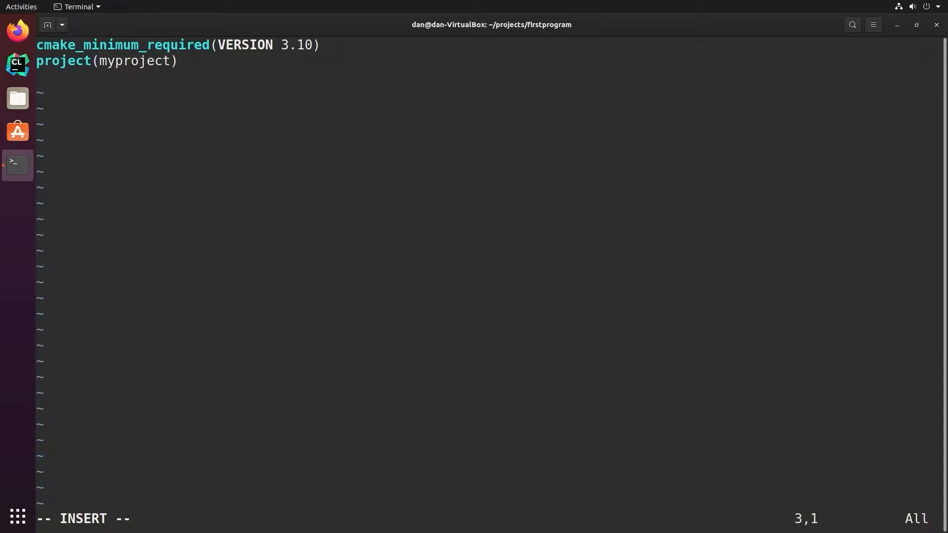
pyautogui.write('add_ex')
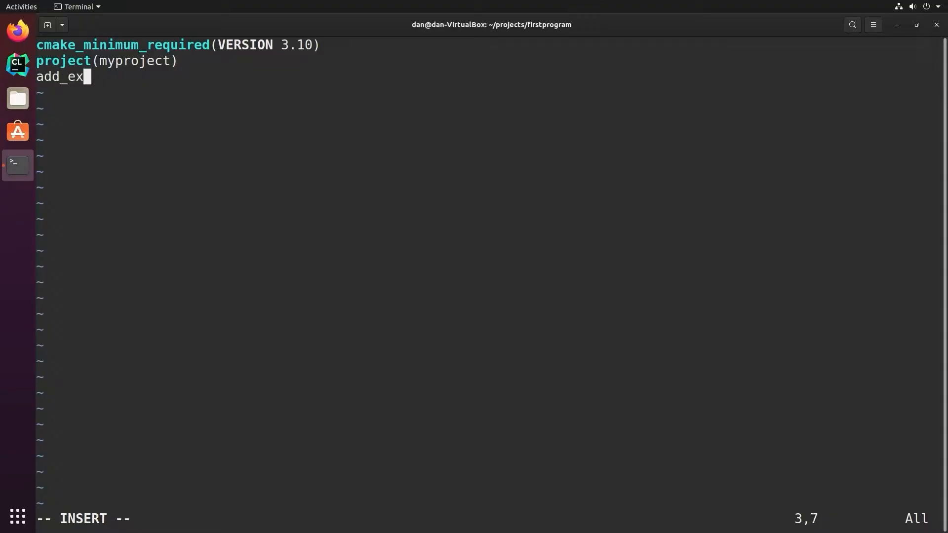
pyautogui.write('ecutable(')
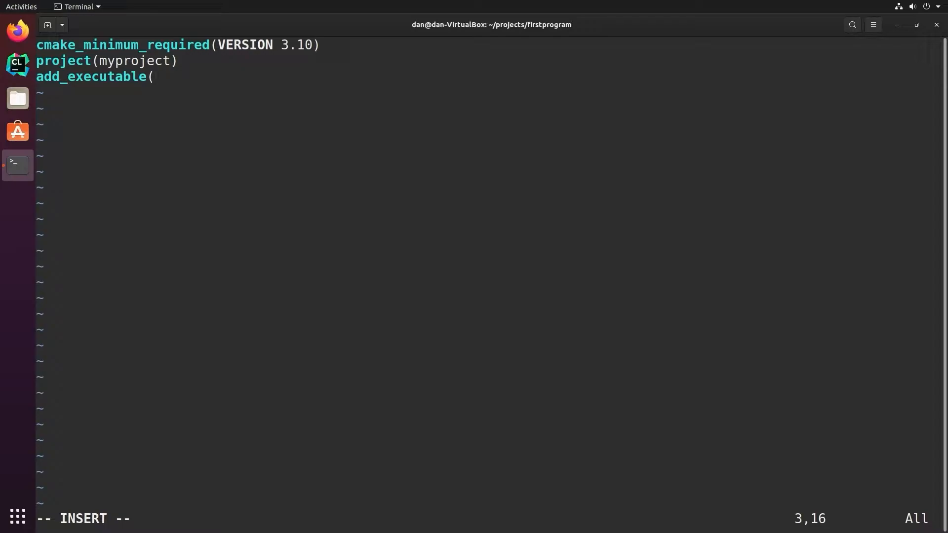
pyautogui.write('myprogram')
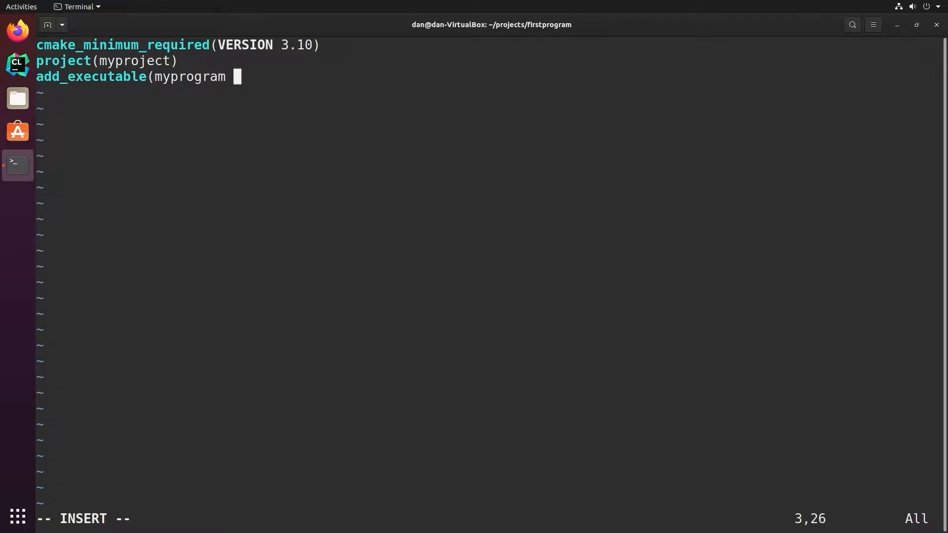
pyautogui.write('main.cpp)')
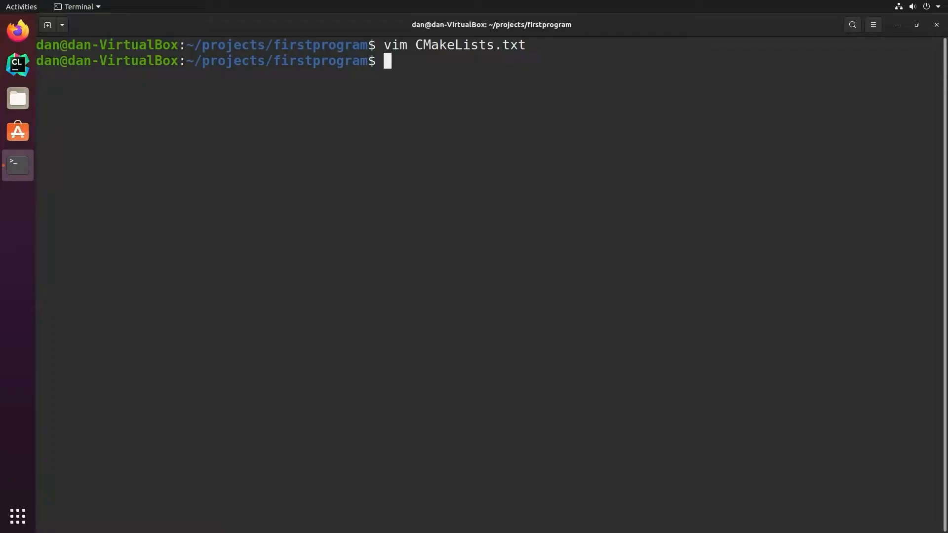
pyautogui.write('cmake --version')
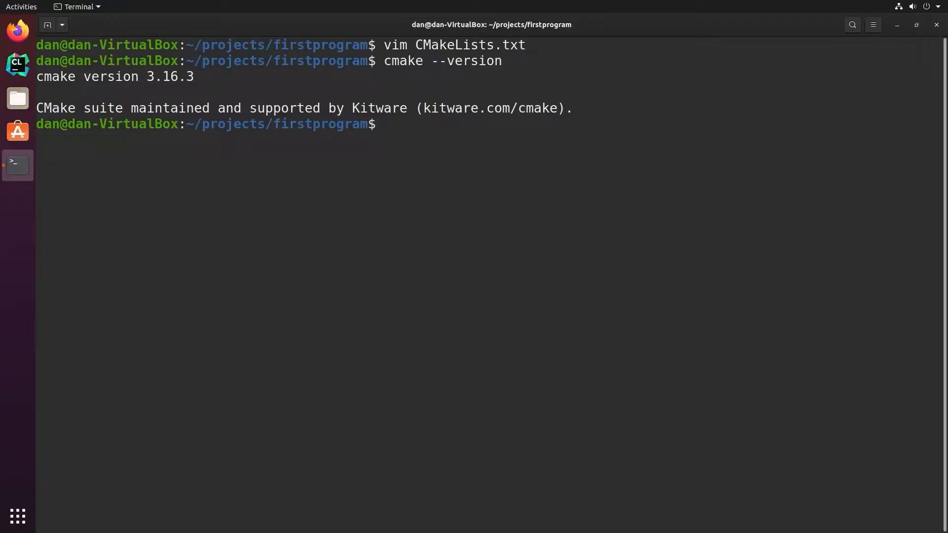
pyautogui.write('vim CMakeLists.txt')
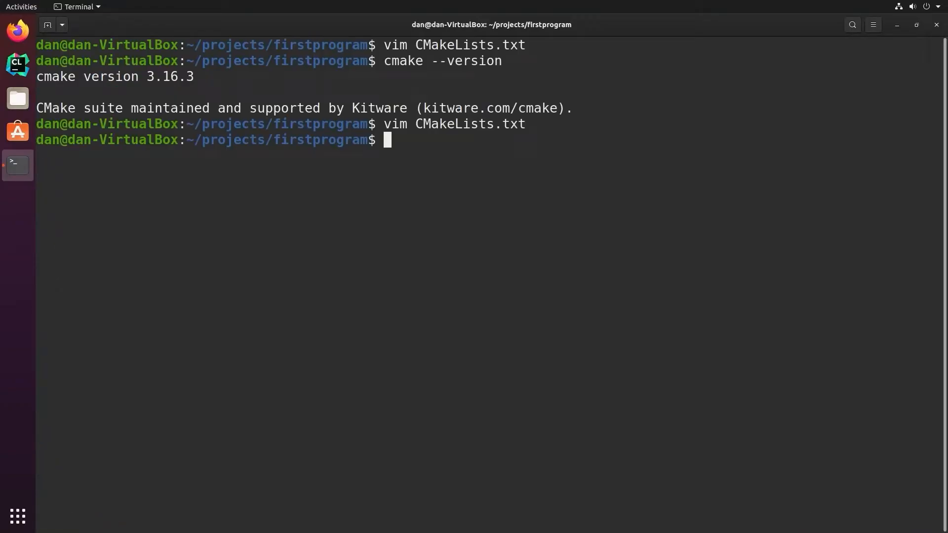
pyautogui.write('ls -la')
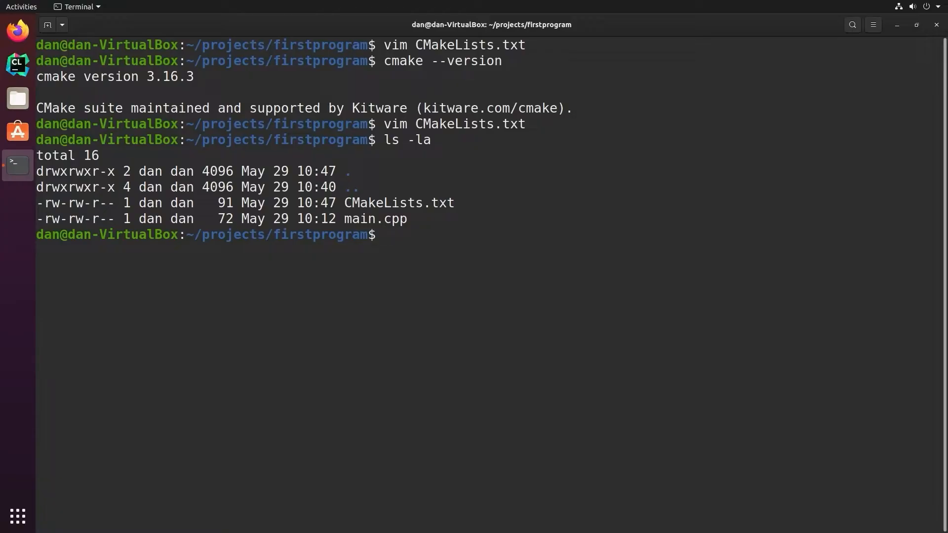
# Step: Create a build folder, run cmake .. inside it, and start make
pyautogui.write('mkdir build')
pyautogui.write('cd build')
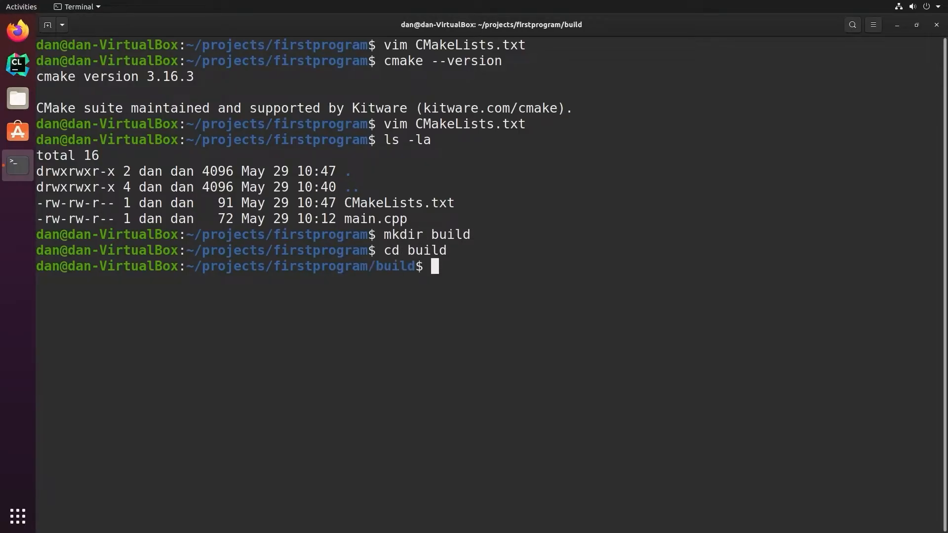
pyautogui.write('ls -la')
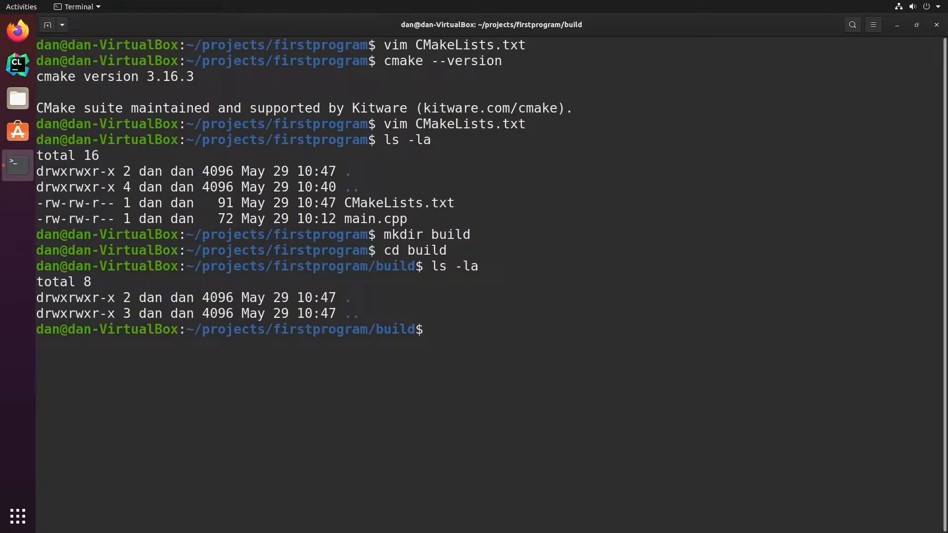
pyautogui.write('cmake')
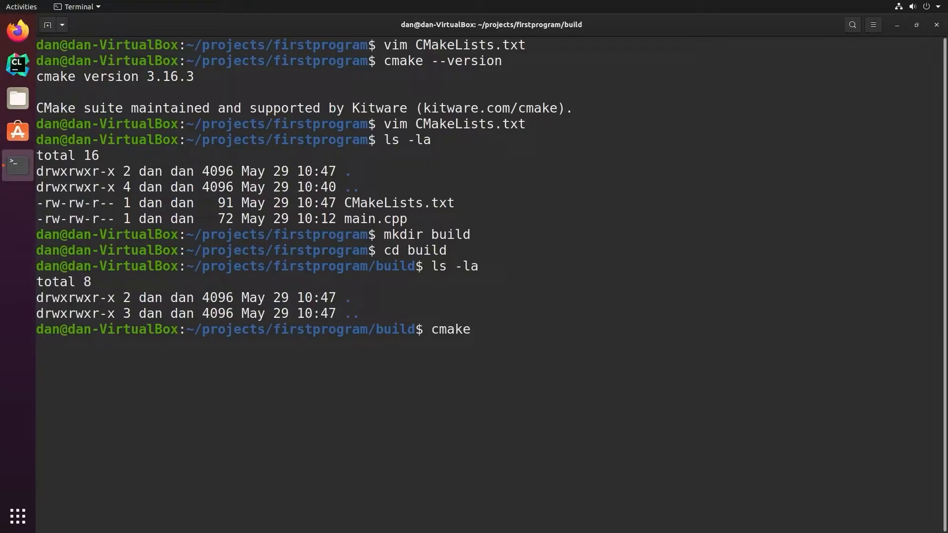
pyautogui.write('..')
pyautogui.write('ls -la')
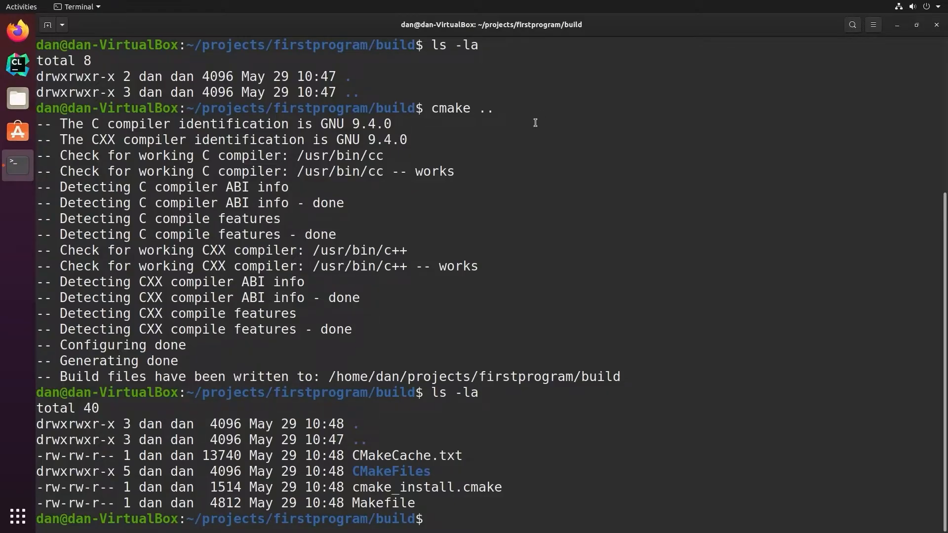
pyautogui.doubleClick(383, 503)
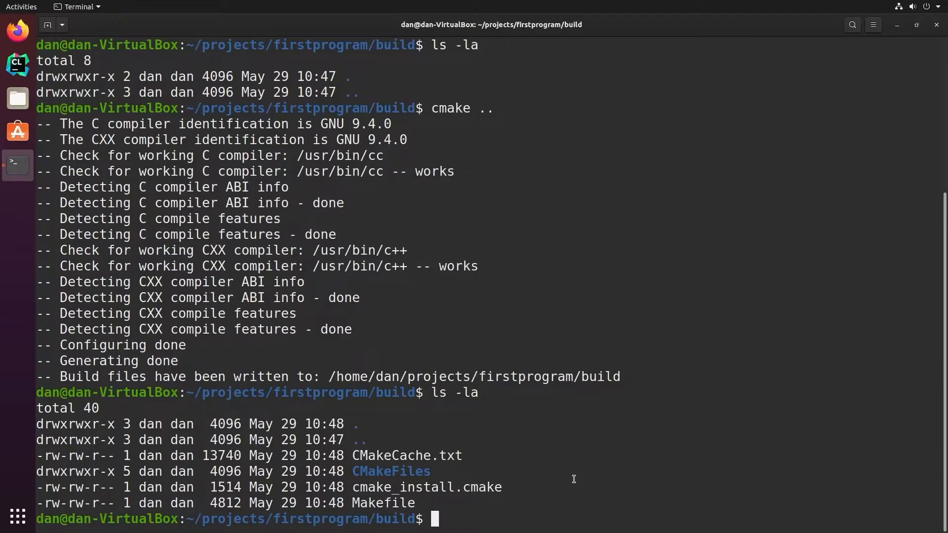
pyautogui.write('make')
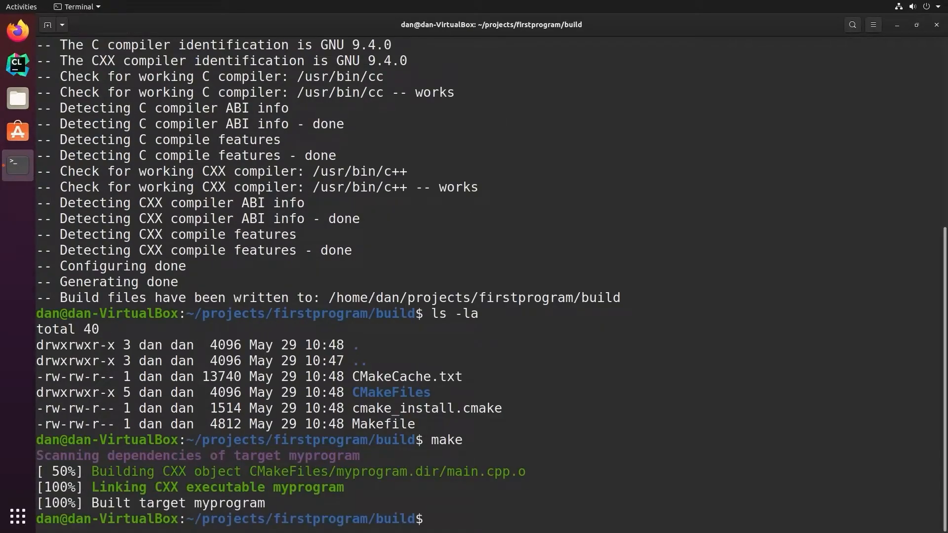
# Step: List the build folder to see myprogram and run ./myprogram
pyautogui.write('ls -la')
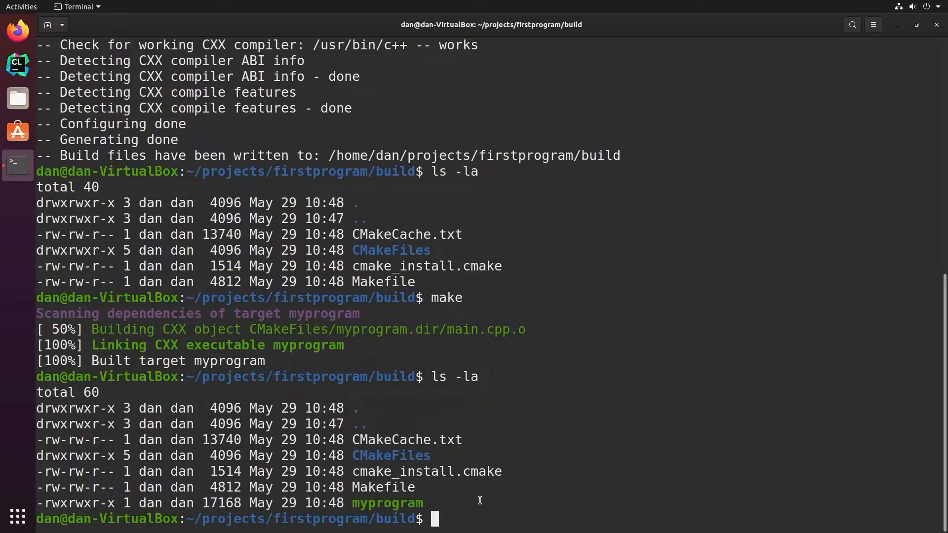
pyautogui.write('./myprogram')
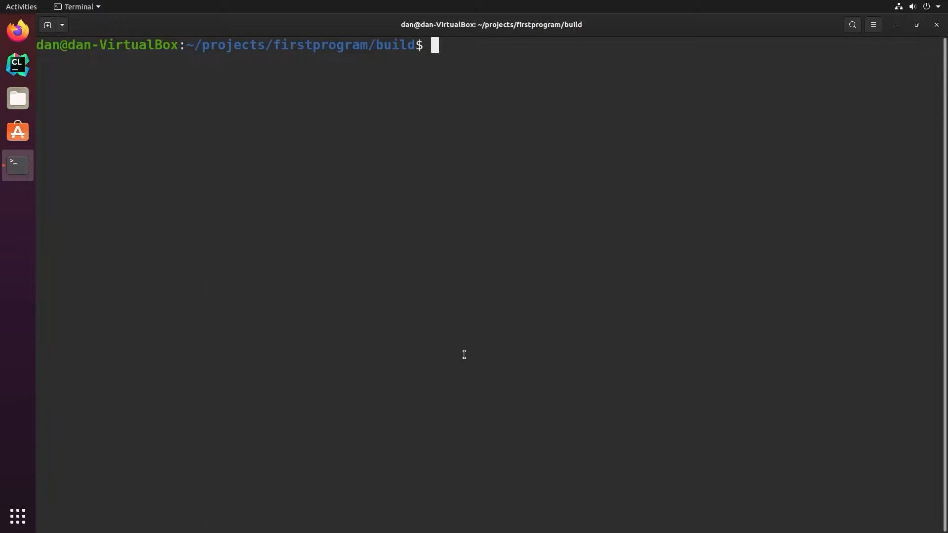
# Step: In ../CMakeLists.txt, replace myprogram with ${PROJECT_NAME} in add_executable
pyautogui.write('vim')
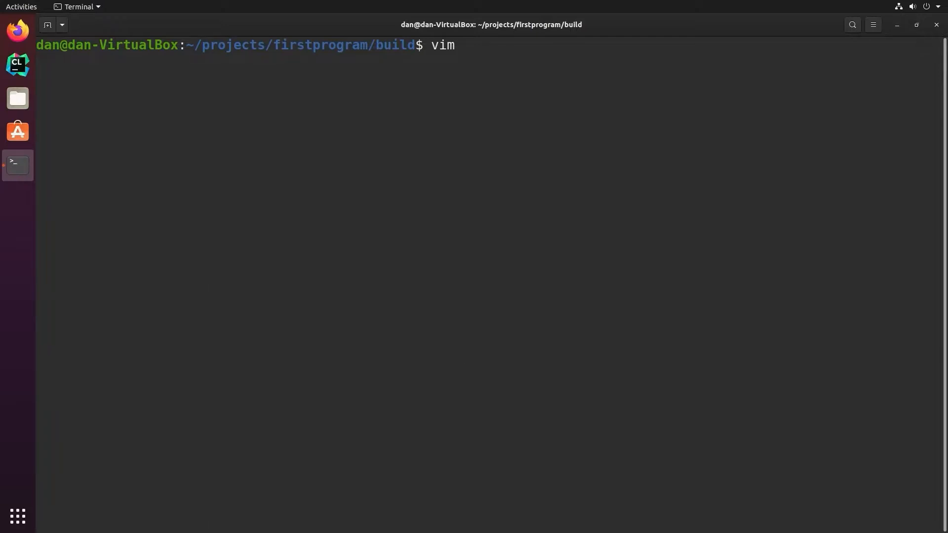
pyautogui.write('" "')
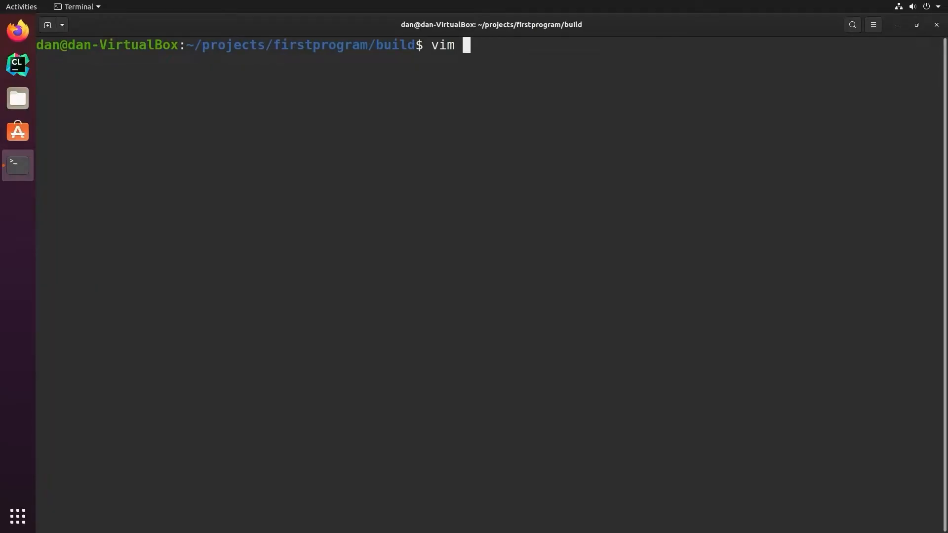
pyautogui.write('../CMakeLists')
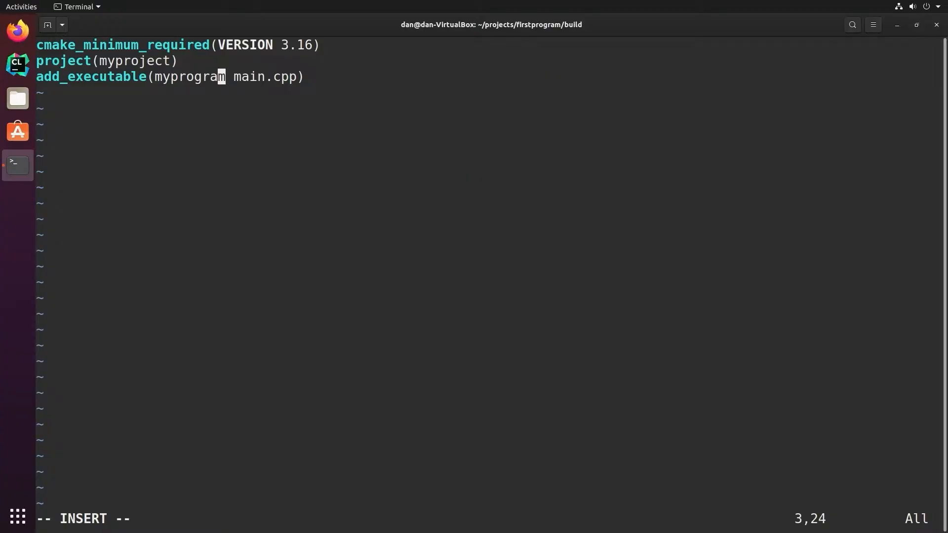
pyautogui.press('BackSpace')
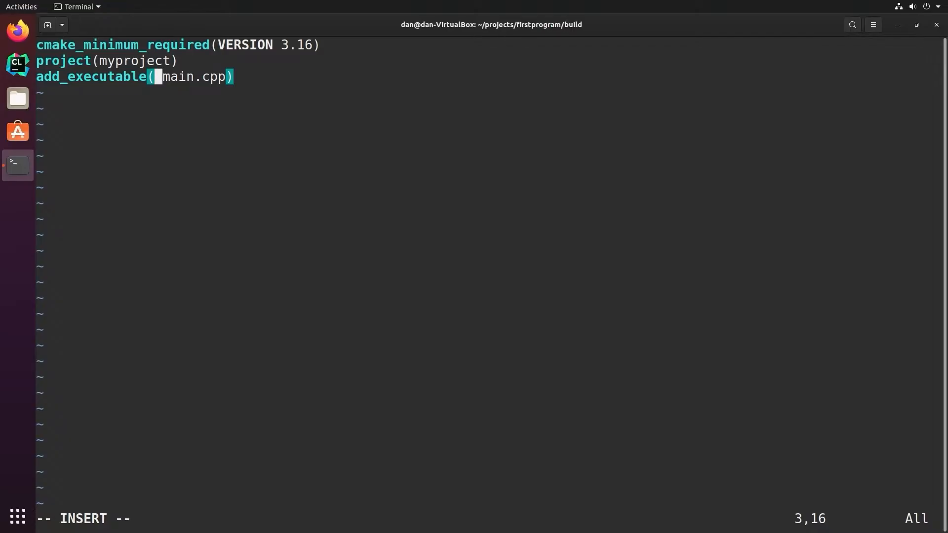
pyautogui.write('${PROJE')
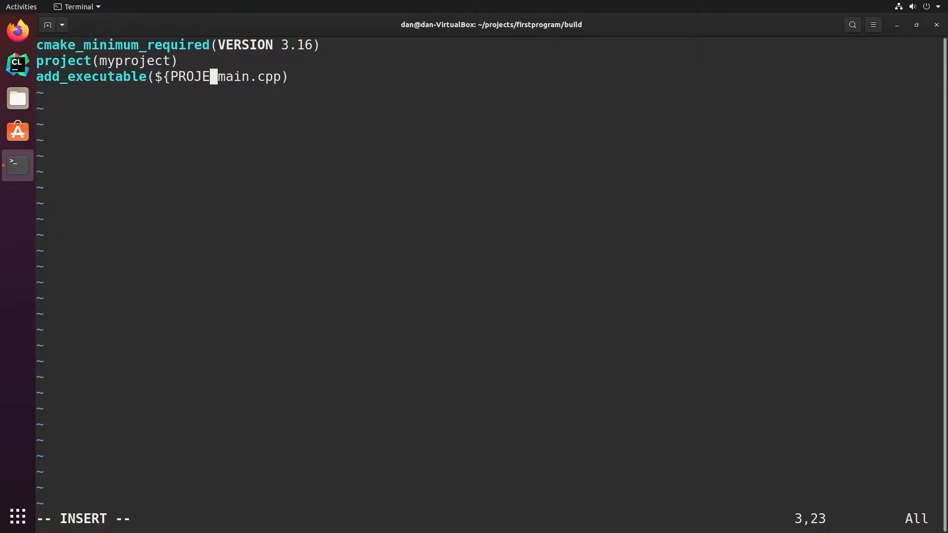
pyautogui.write('CT_NAME}')
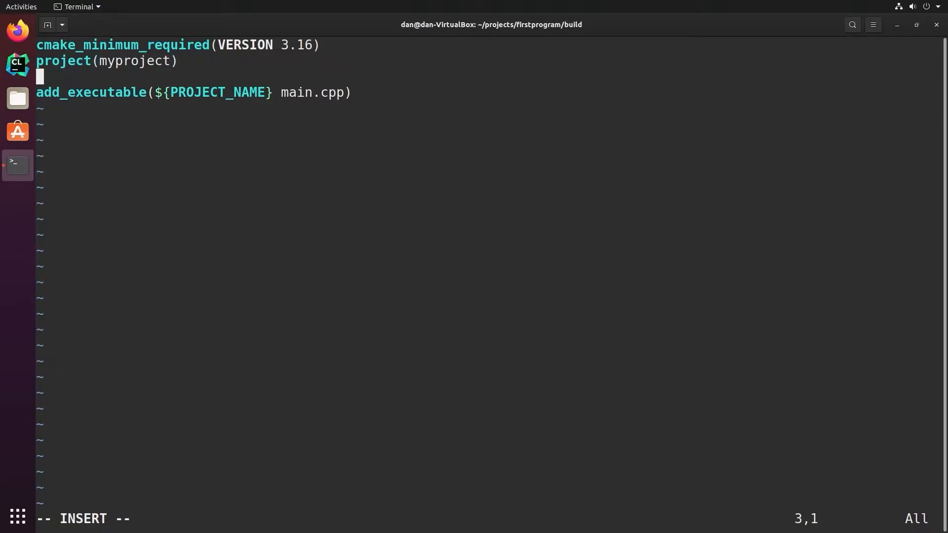
pyautogui.write('${}')
pyautogui.write('ls -l')
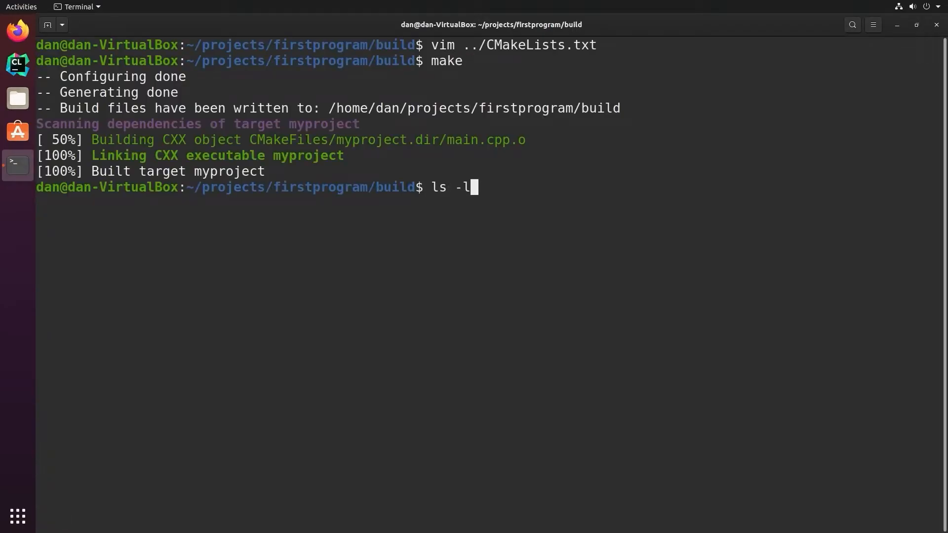
# Step: Rebuild, then remove the myproject and myprogram executables from the build folder
pyautogui.write('a')
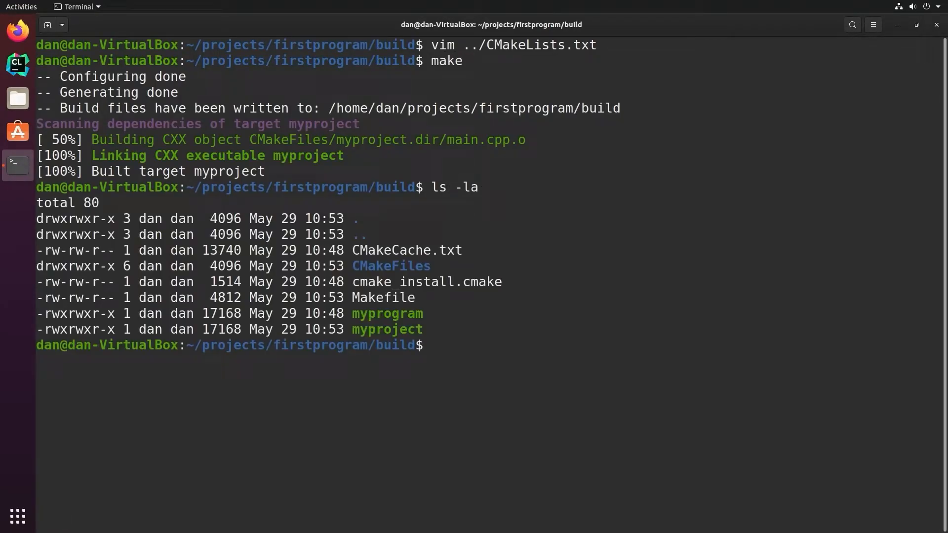
pyautogui.doubleClick(387, 329)
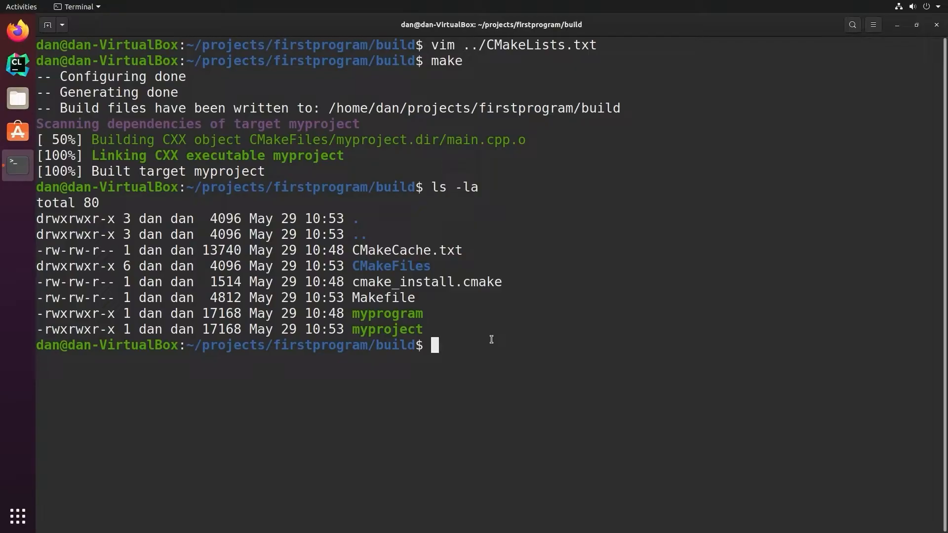
pyautogui.write('rm myproject')
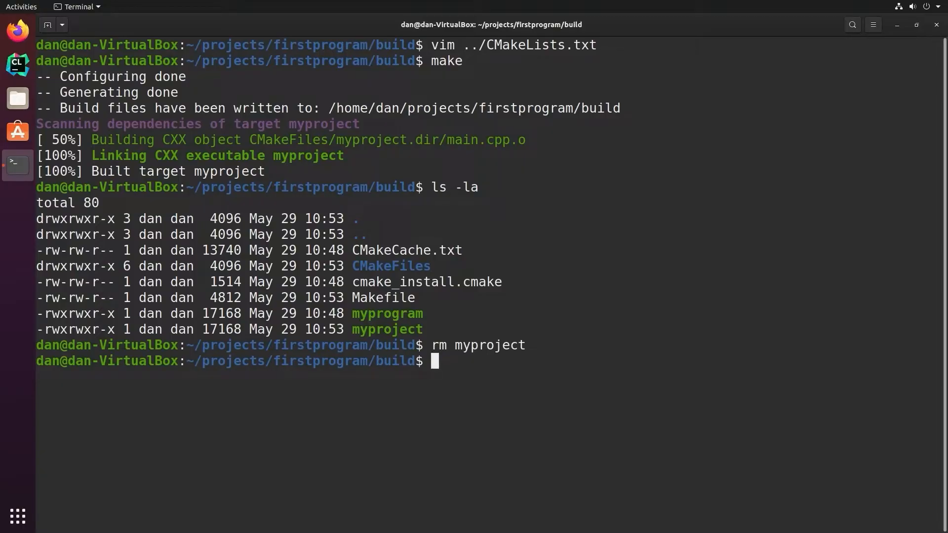
pyautogui.write('rm myprogra')
pyautogui.write('ls -la')
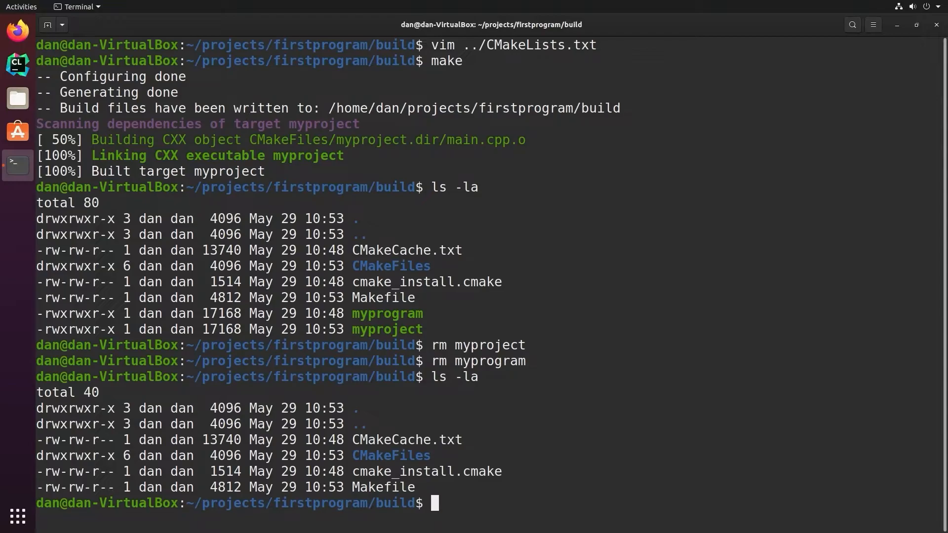
pyautogui.write('make')
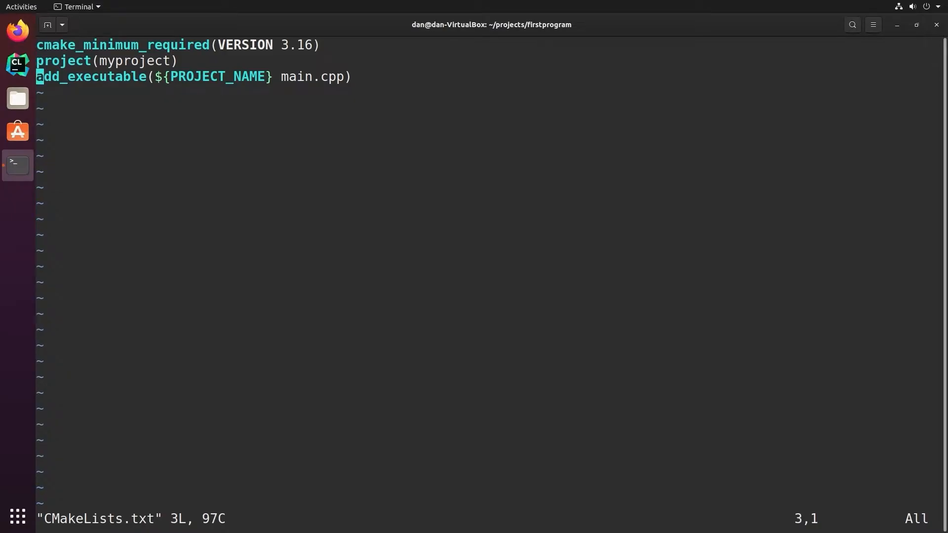
# Step: Add add_library(mylib lib.cpp) to CMakeLists.txt and write lib.cpp printing "Hello World!!"
pyautogui.press('o')
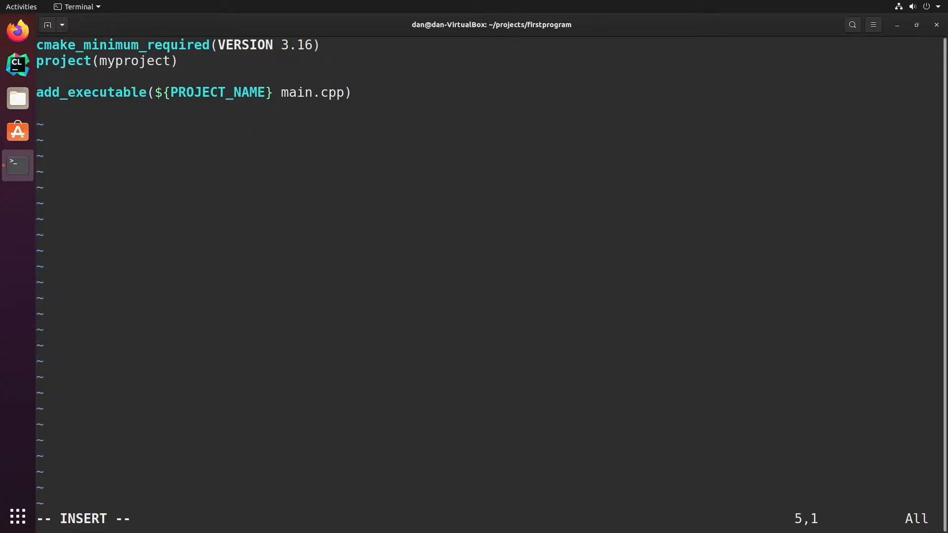
pyautogui.write('add_')
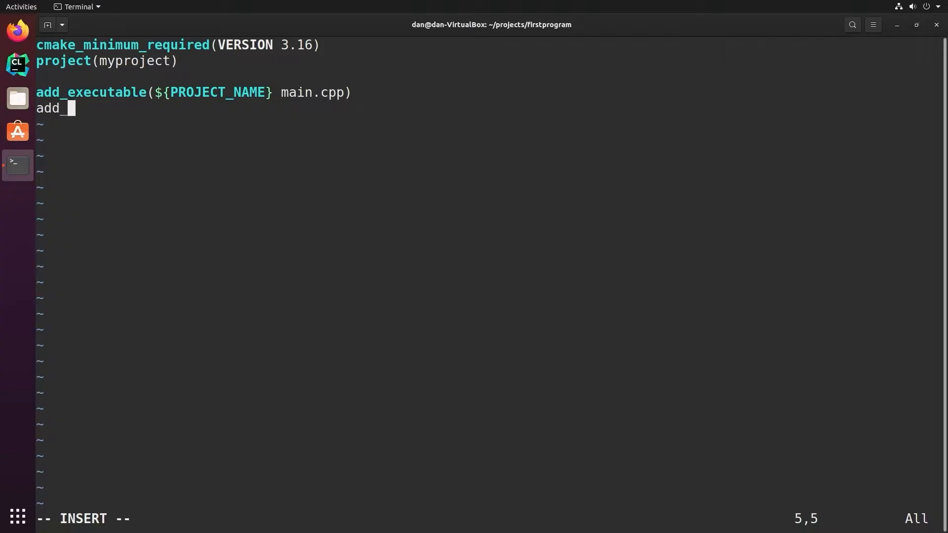
pyautogui.write('library(')
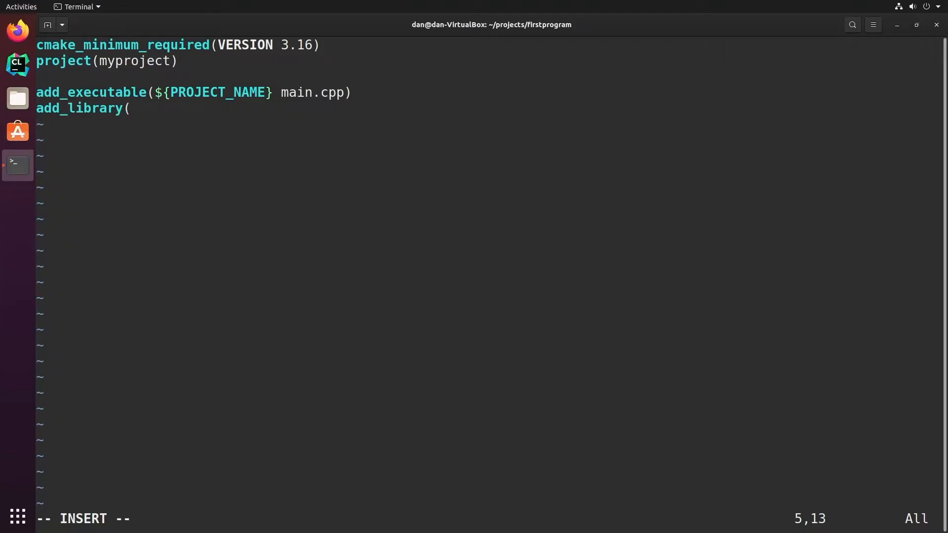
pyautogui.write('mylib')
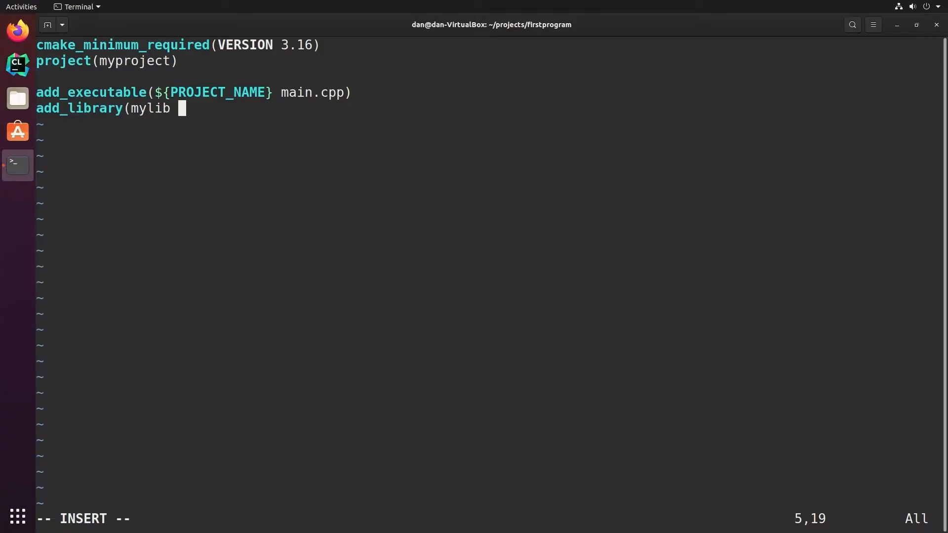
pyautogui.write('lib.cpp')
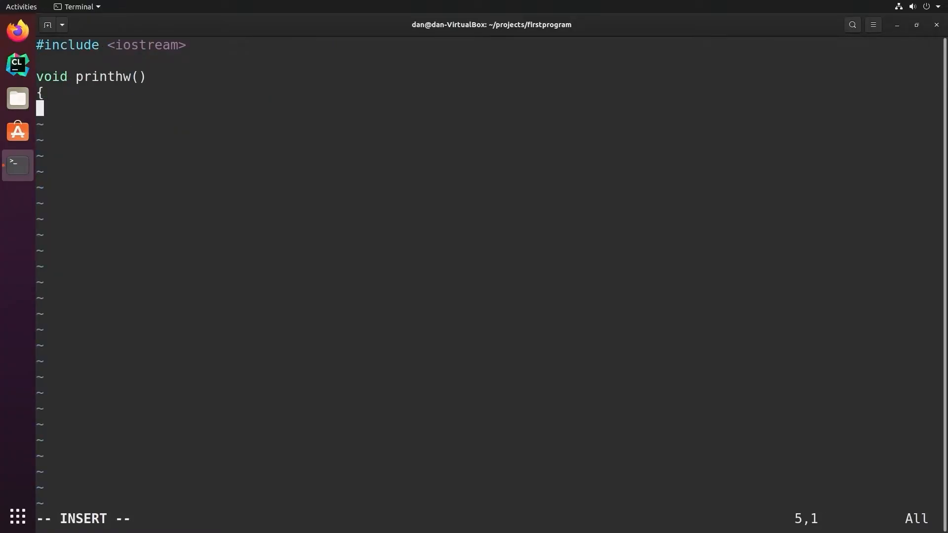
pyautogui.write('std::cout << "Hello World!!')
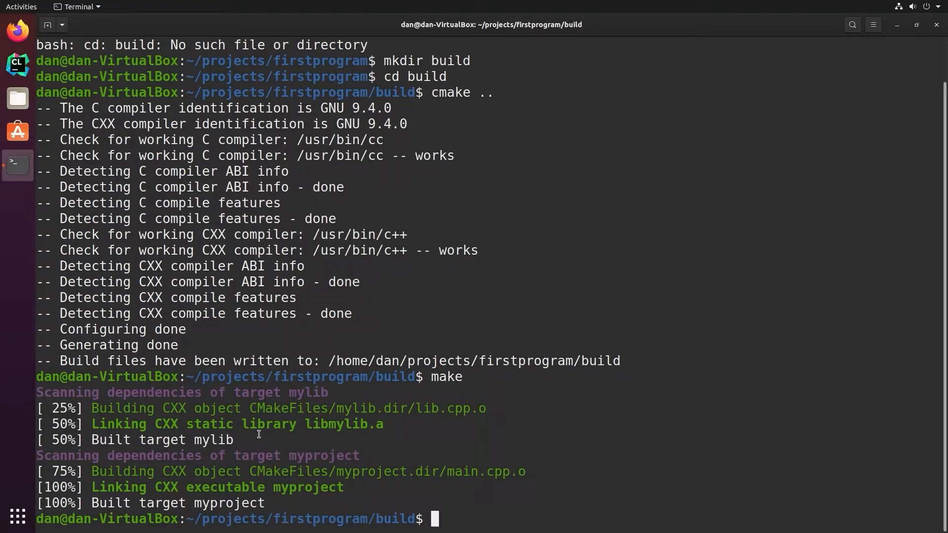
pyautogui.moveTo(308, 424)
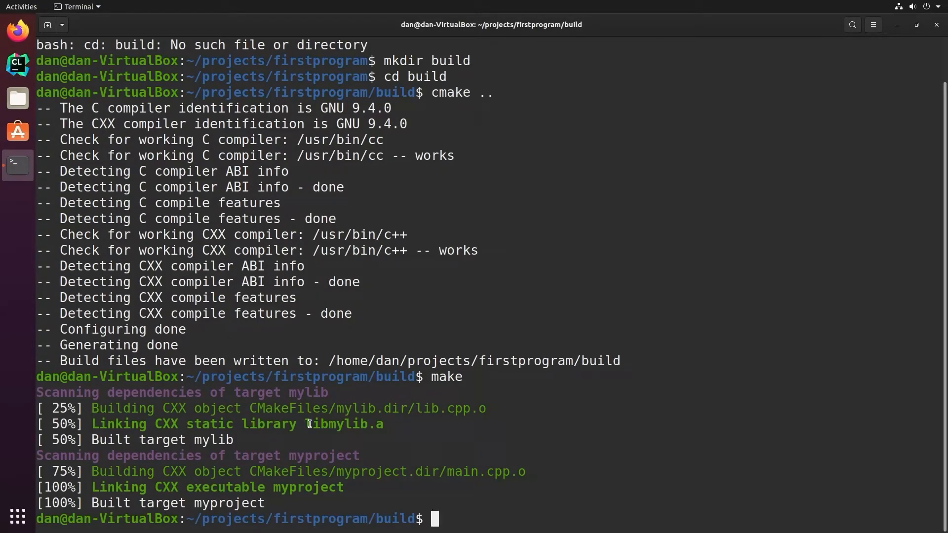
# Step: Build libmylib.a and myproject, then reopen ../CMakeLists.txt in vim
pyautogui.doubleClick(347, 424)
pyautogui.write('ls -la')
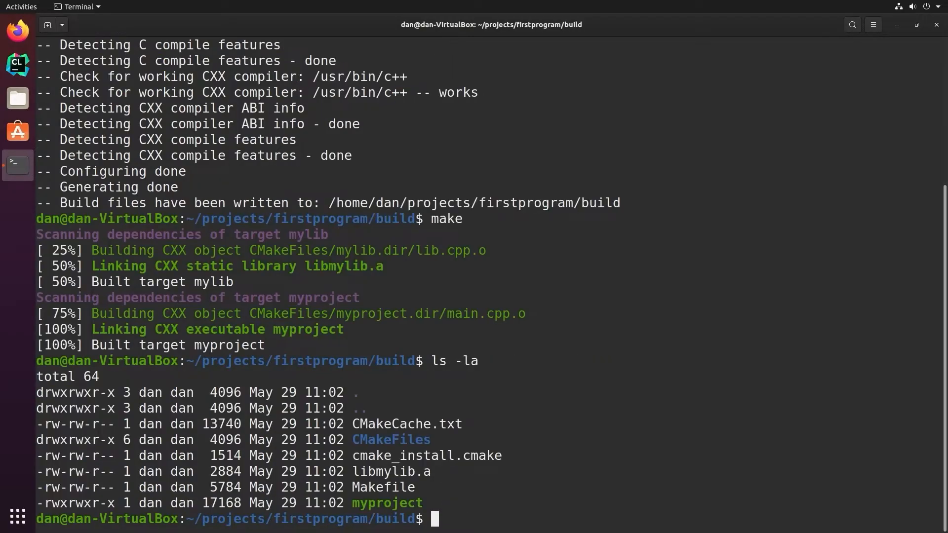
pyautogui.doubleClick(387, 503)
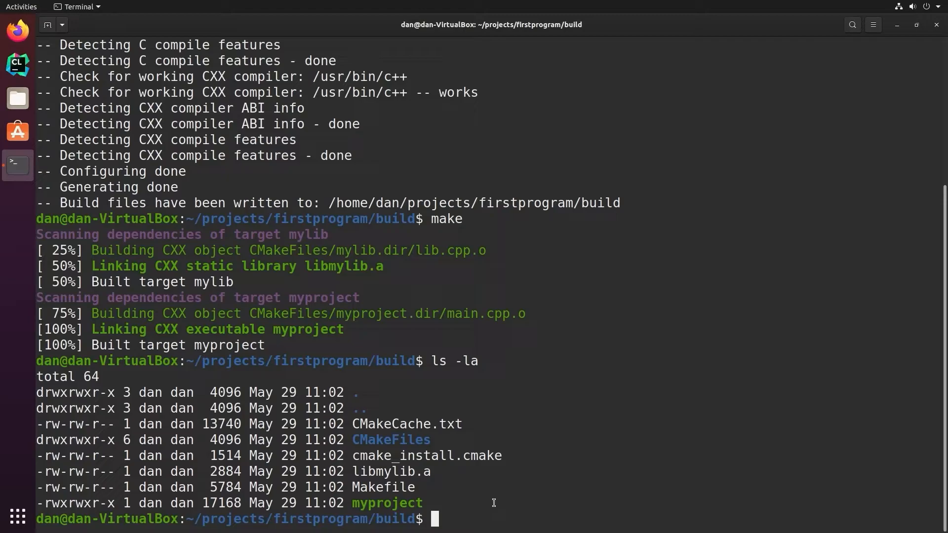
pyautogui.write('vim ../CM')
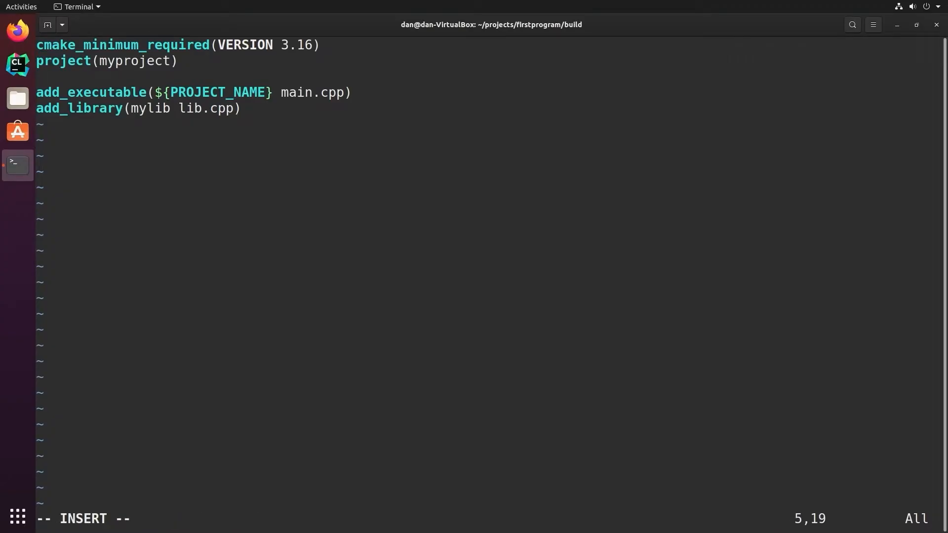
# Step: Make mylib a shared library, rebuild, and confirm libmylib.so in the listing
pyautogui.write('STA')
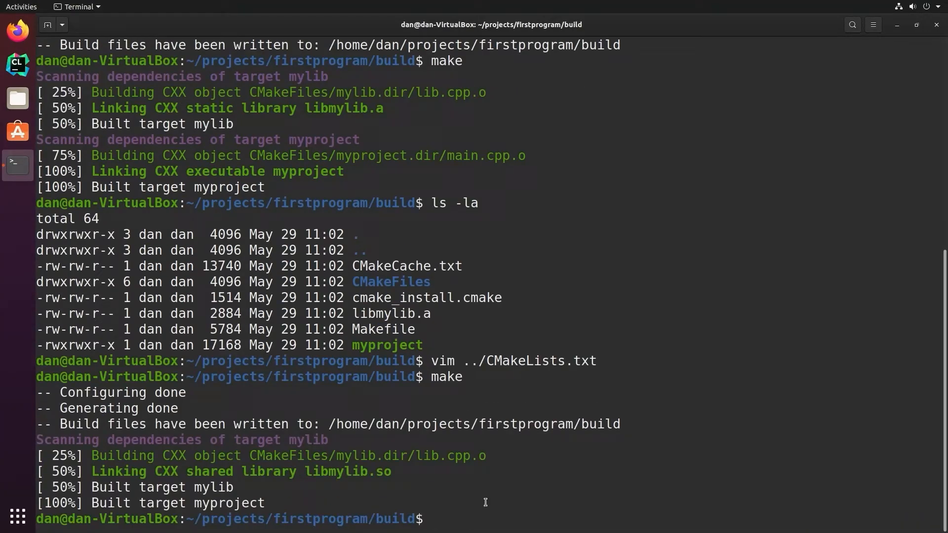
pyautogui.write('ls -la')
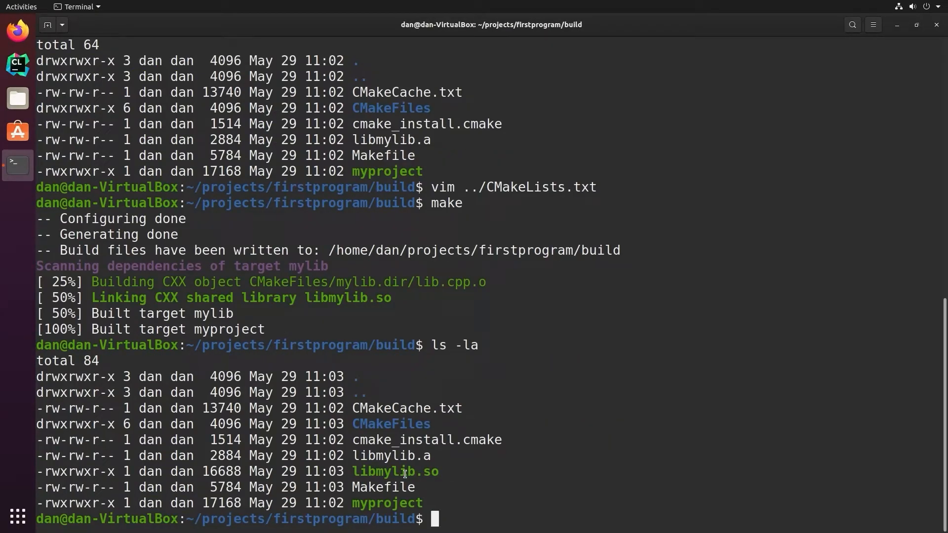
pyautogui.doubleClick(396, 471)
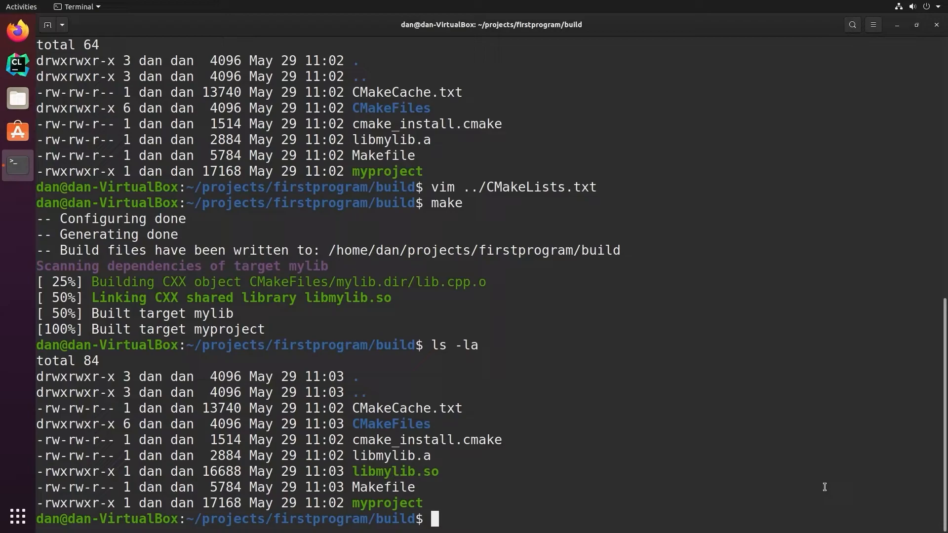
# Step: Add a printhw(); call inside main() in ../main.cpp and save
pyautogui.write('vim')
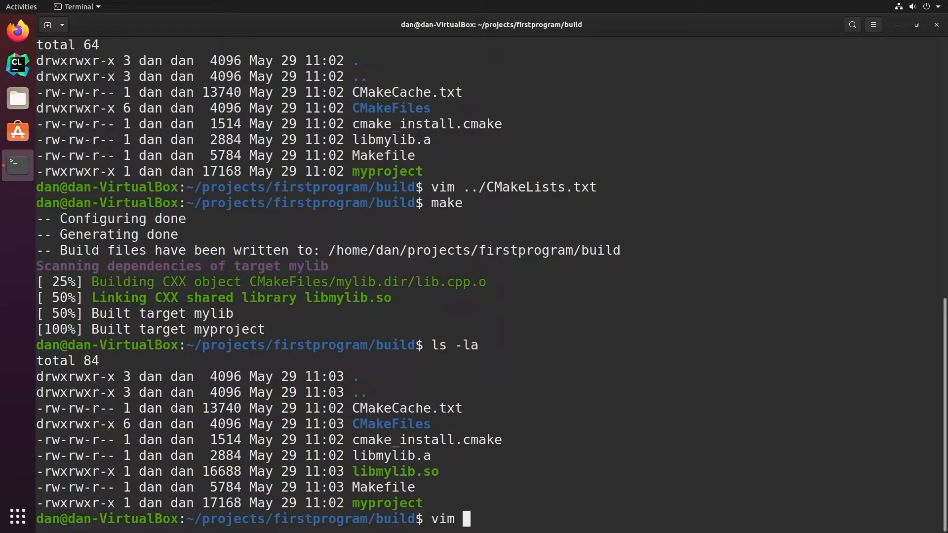
pyautogui.write('../')
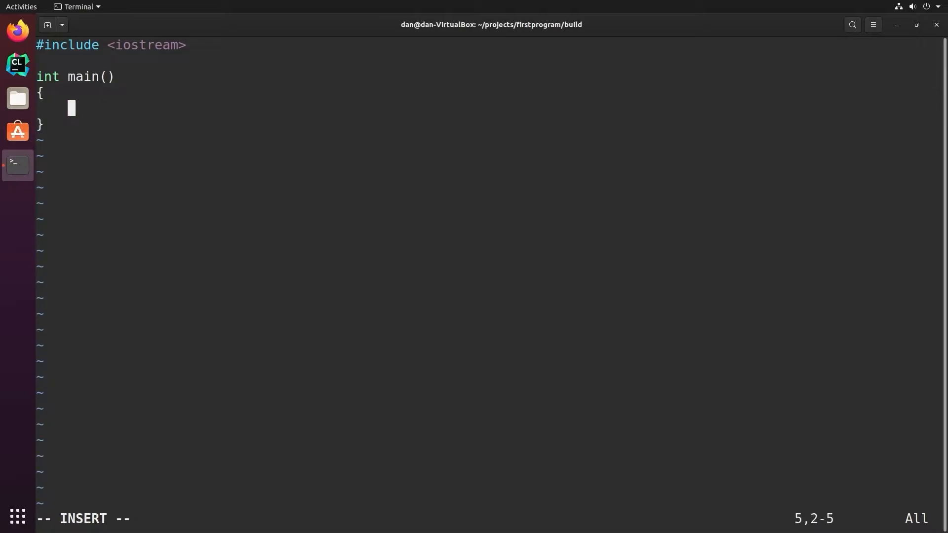
pyautogui.write('printhw()')
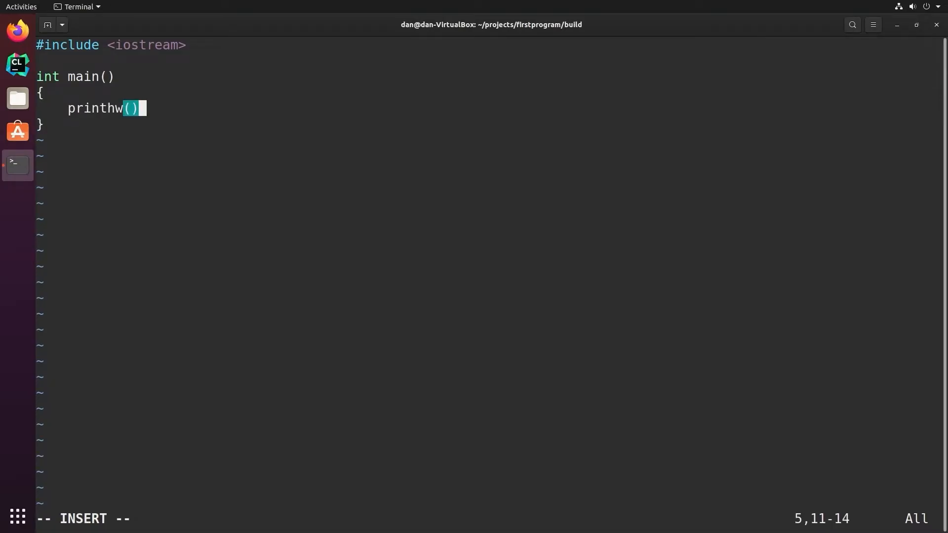
pyautogui.write(';')
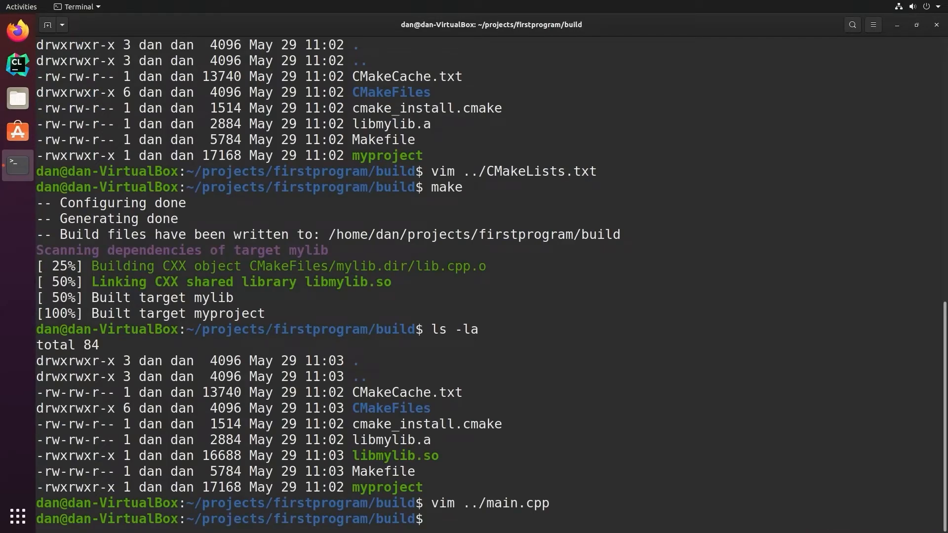
# Step: Open ../lib.h in vim for editing
pyautogui.write('vim ../')
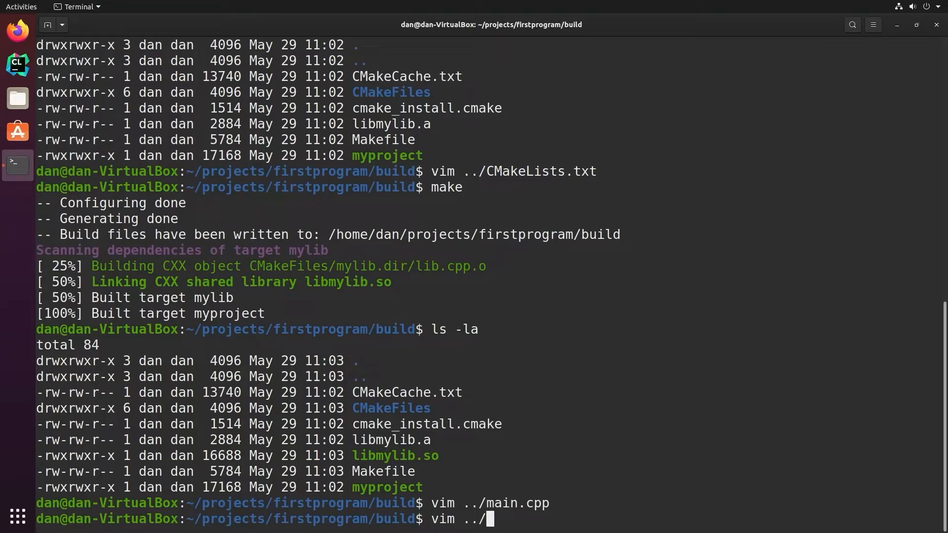
pyautogui.write('lib.h')
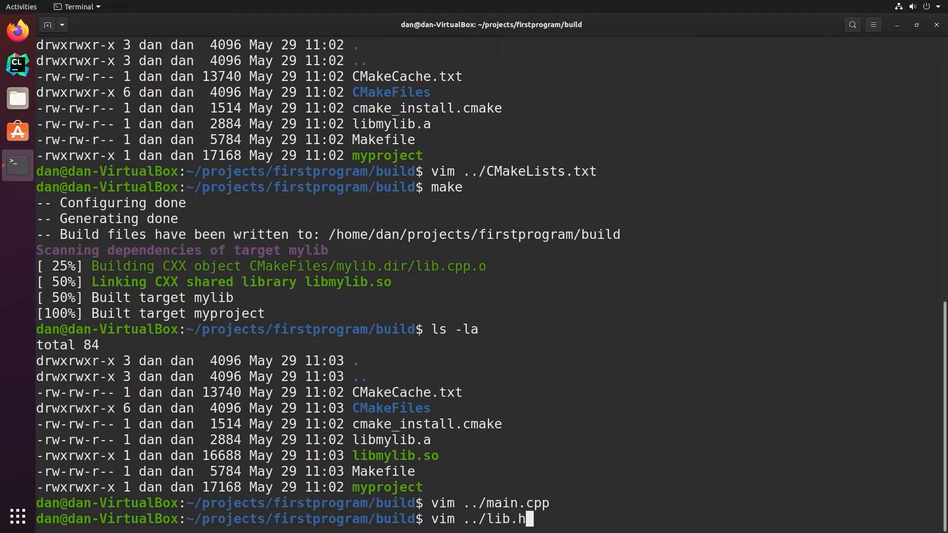
pyautogui.press('Return')
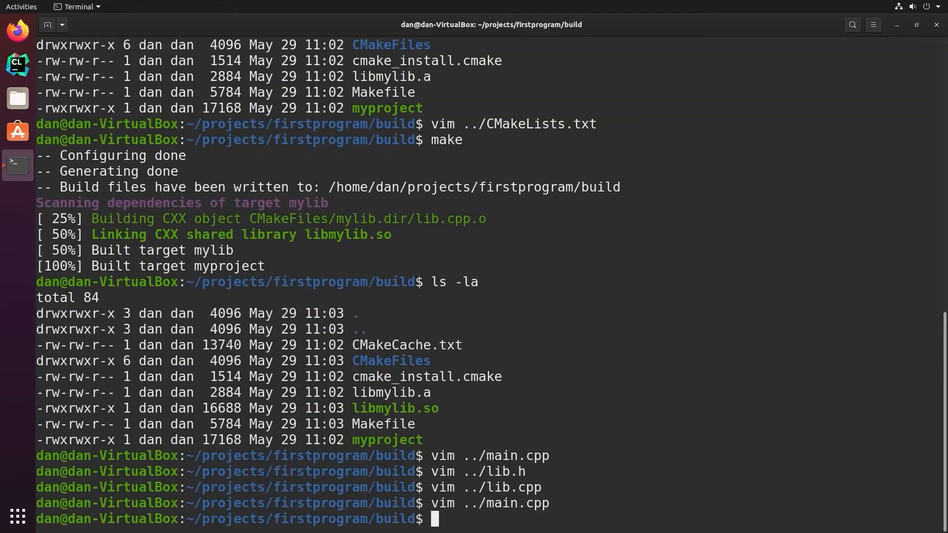
# Step: Rebuild with make and inspect the undefined reference to printhw() linker error
pyautogui.write('make')
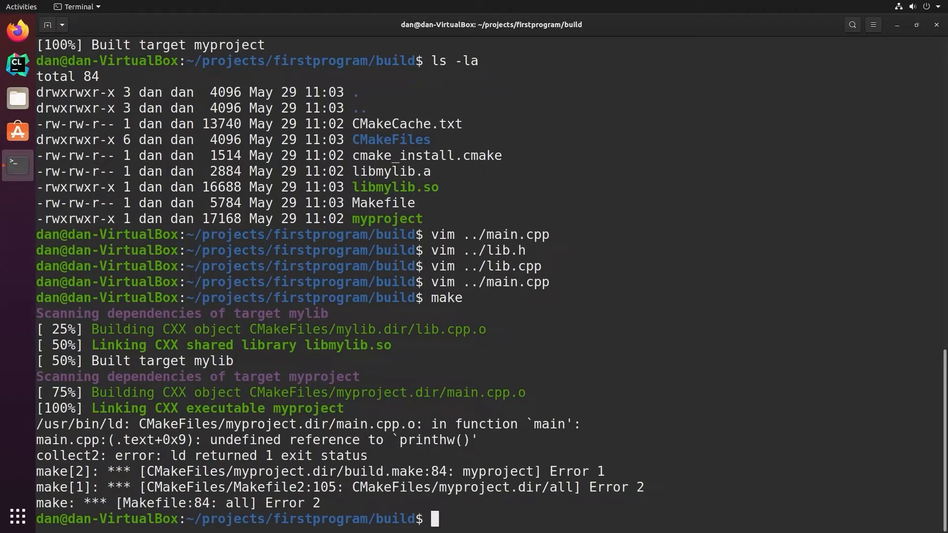
pyautogui.moveTo(240, 440); pyautogui.dragTo(435, 440)
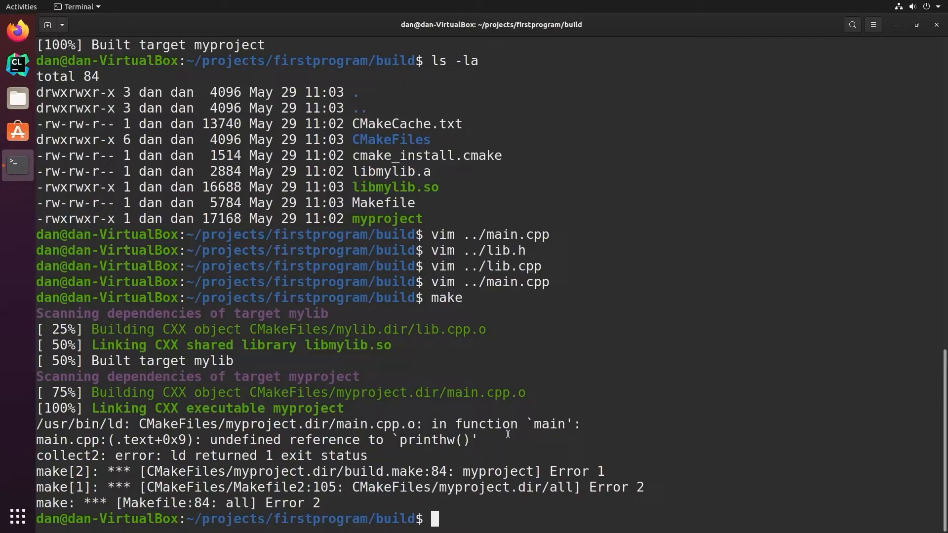
pyautogui.write('vim ../CMa')
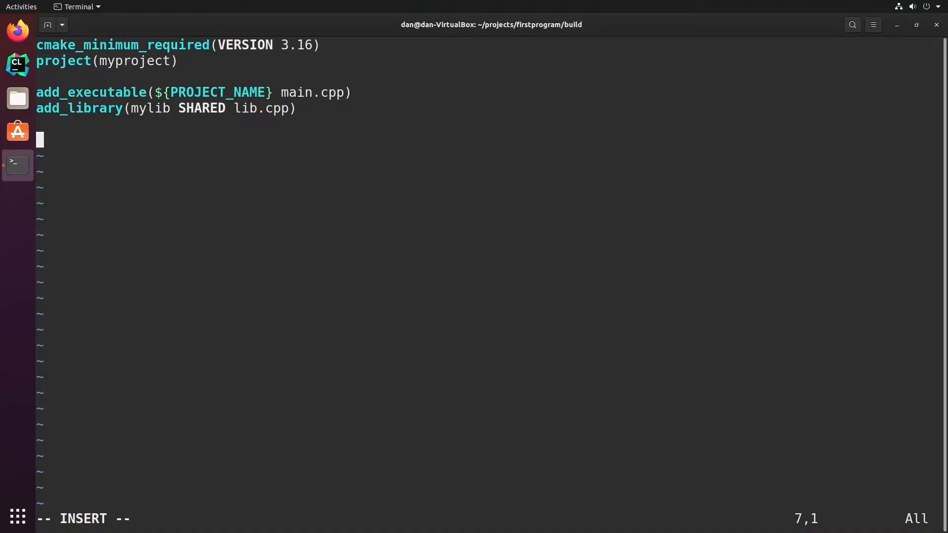
# Step: Add target_link_libraries(${PROJECT_NAME} mylib) to CMakeLists.txt
pyautogui.write('target_lib')
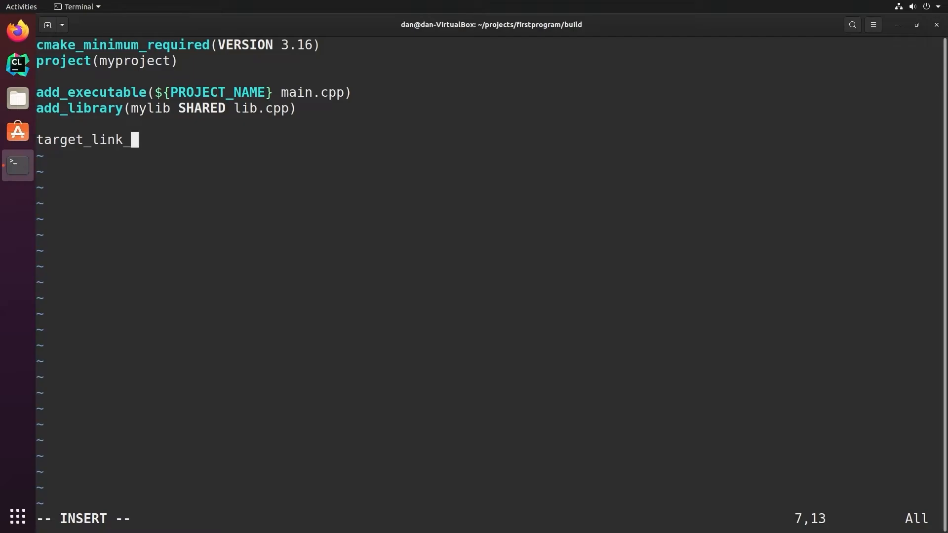
pyautogui.write('libraries')
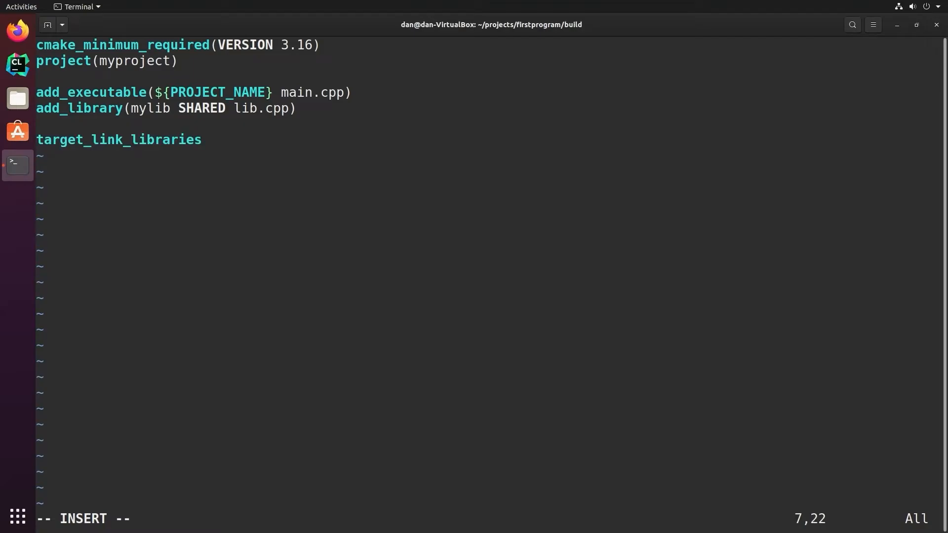
pyautogui.write('(')
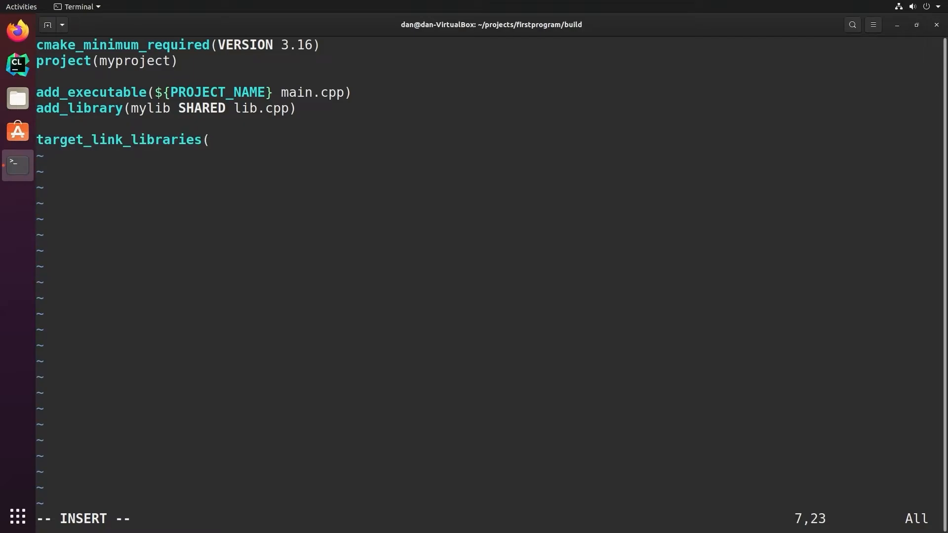
pyautogui.write('${')
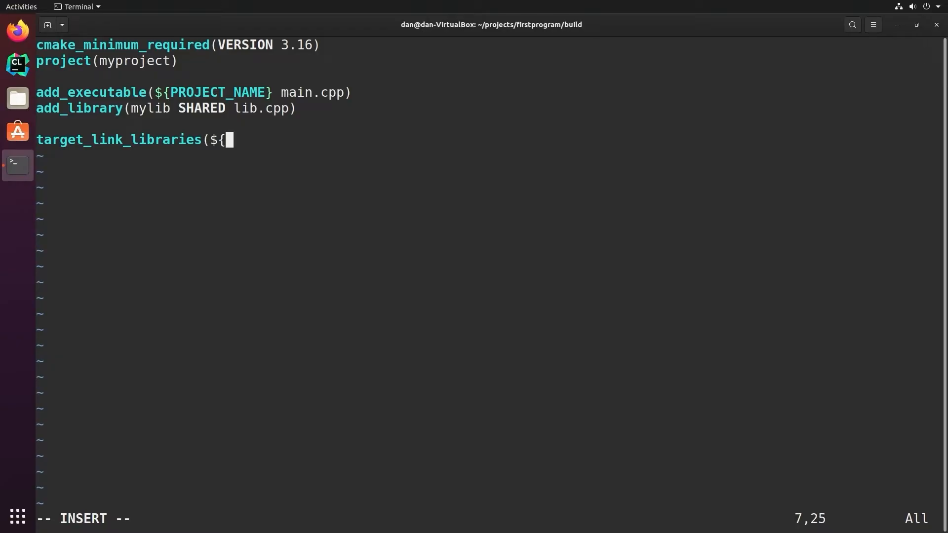
pyautogui.write('PROJECT_N')
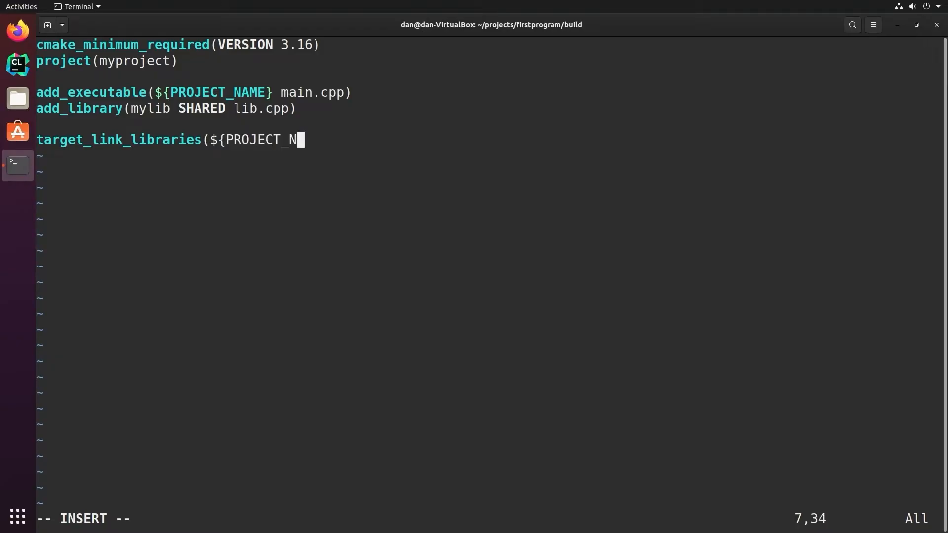
pyautogui.write('AME}')
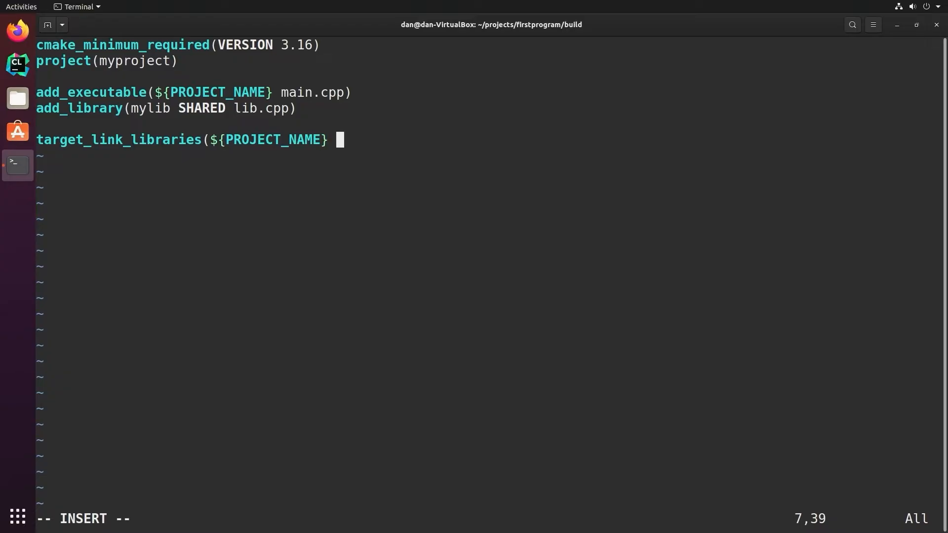
pyautogui.write('mylib')
pyautogui.write('make')
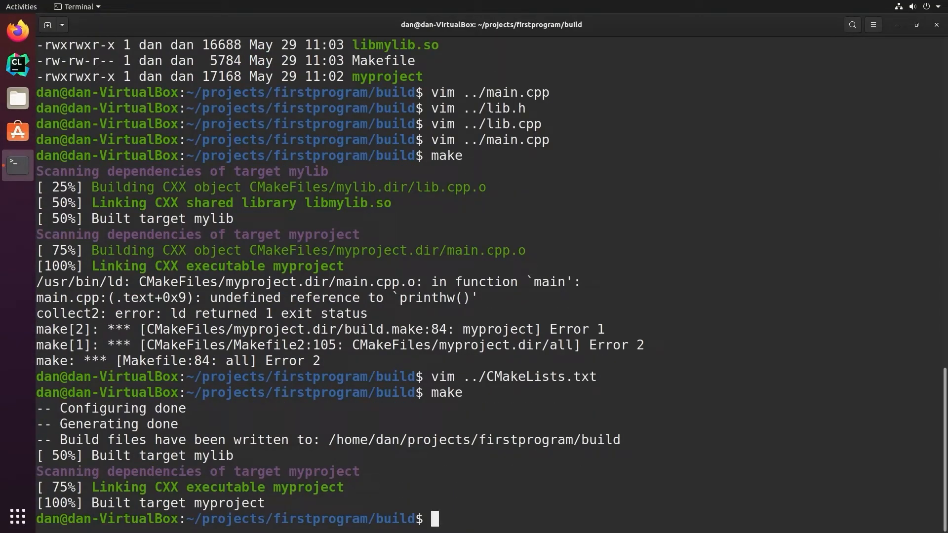
# Step: List the firstprogram folder with ls -la and create a lib directory
pyautogui.write('ls -la')
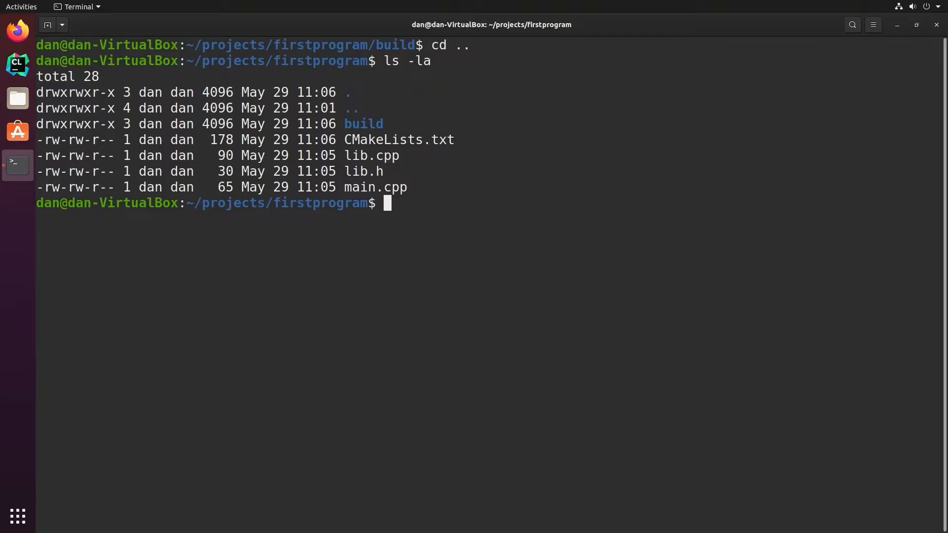
pyautogui.write('mkdir lib')
pyautogui.write('mv')
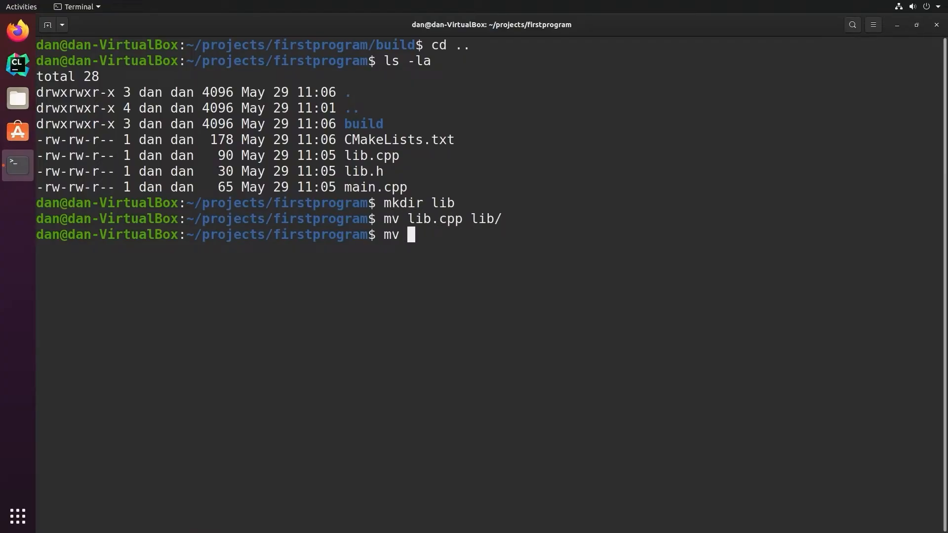
# Step: Move lib.h into the lib folder and reopen CMakeLists.txt in vim
pyautogui.write(' lib.h lib/')
pyautogui.press('Return')
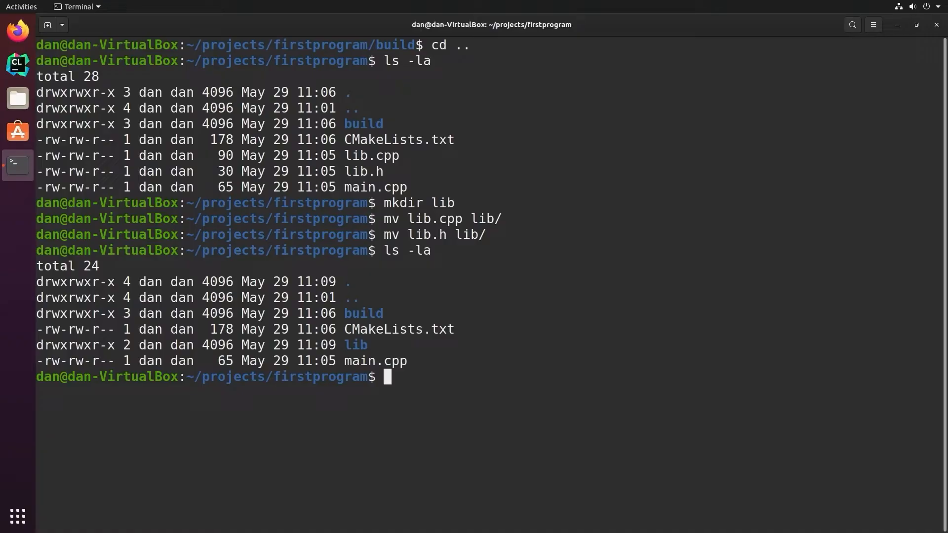
pyautogui.write('vim')
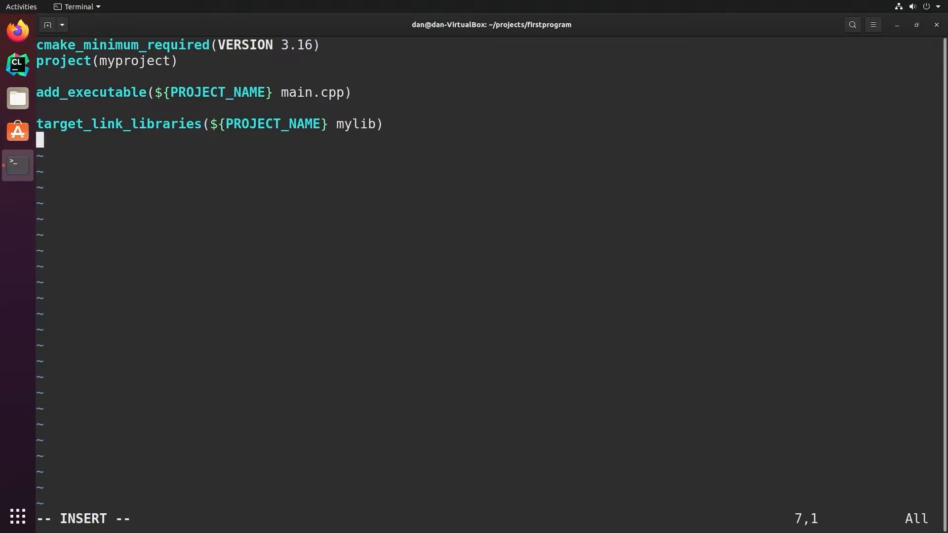
# Step: Replace add_library with add_subdirectory(lib) and create lib/CMakeLists.txt with add_library(mylib lib.cpp)
pyautogui.write('add_subdirec')
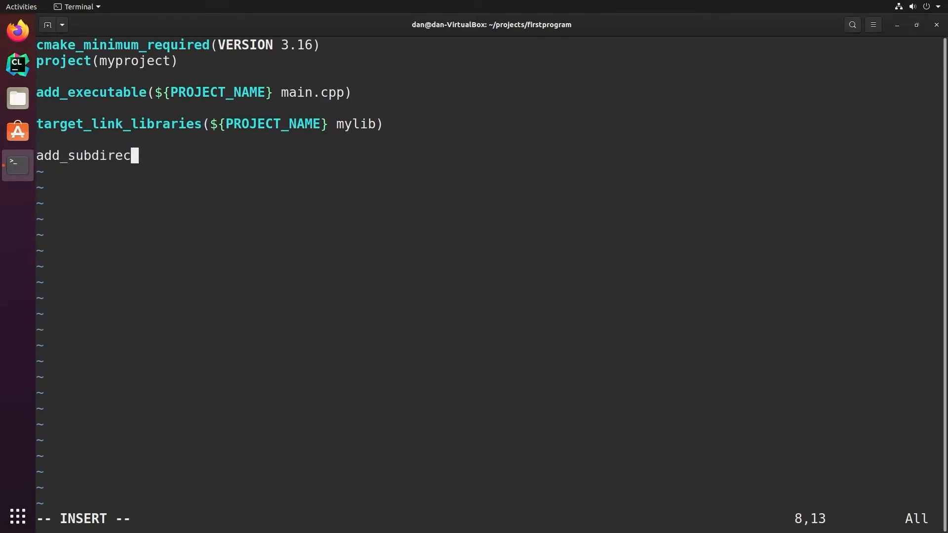
pyautogui.write('tory(lib)')
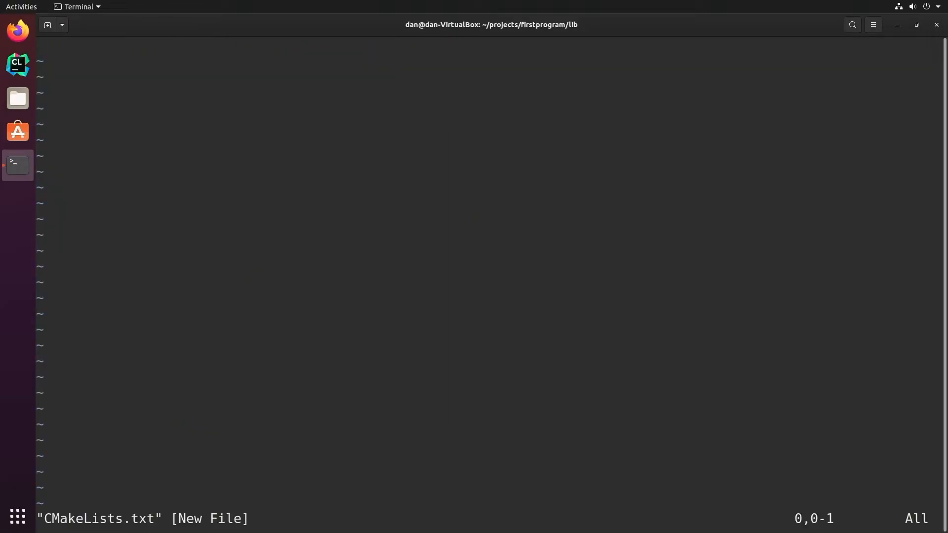
pyautogui.press('i')
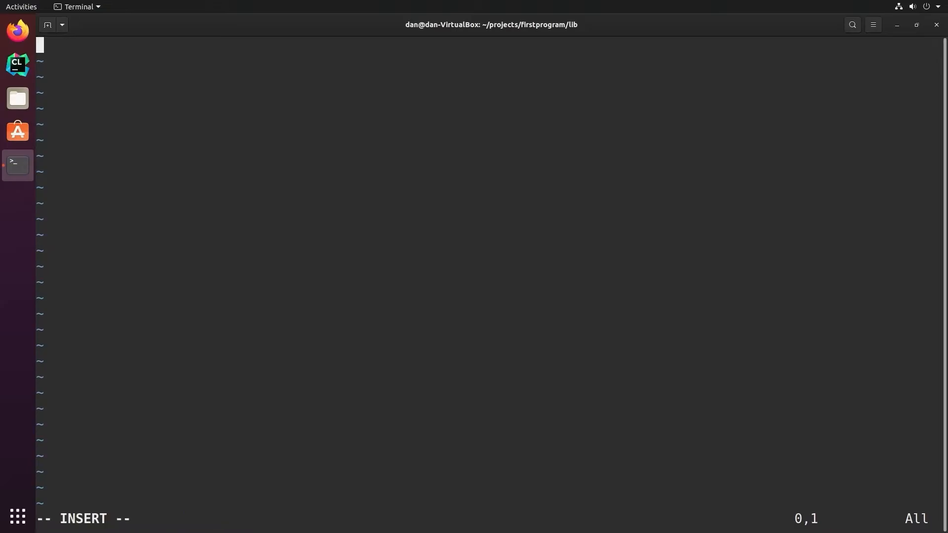
pyautogui.write('add_library(mylib lib')
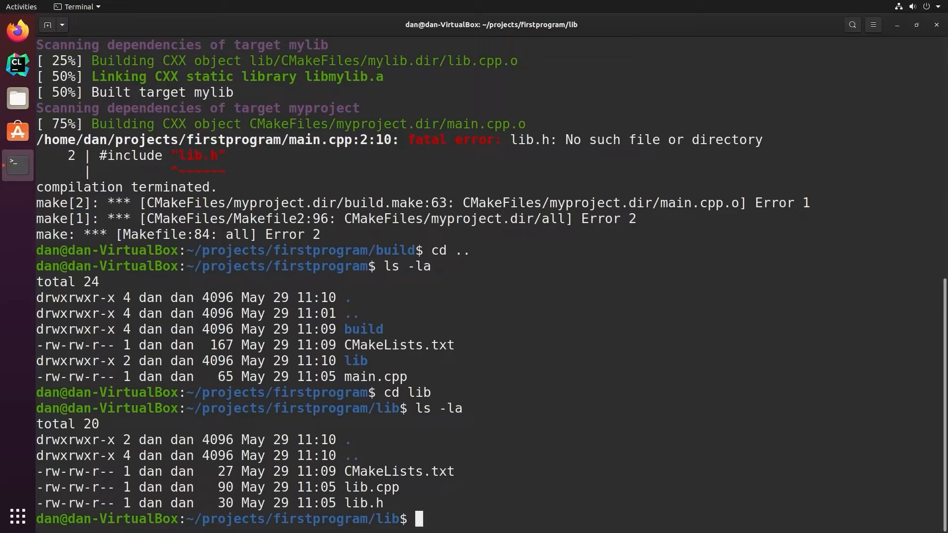
# Step: Add target_include_directories(mylib INTERFACE ${CMAKE_CURRENT_SOURCE_DIR}) to lib/CMakeLists.txt, then rebuild
pyautogui.write('vim Cma')
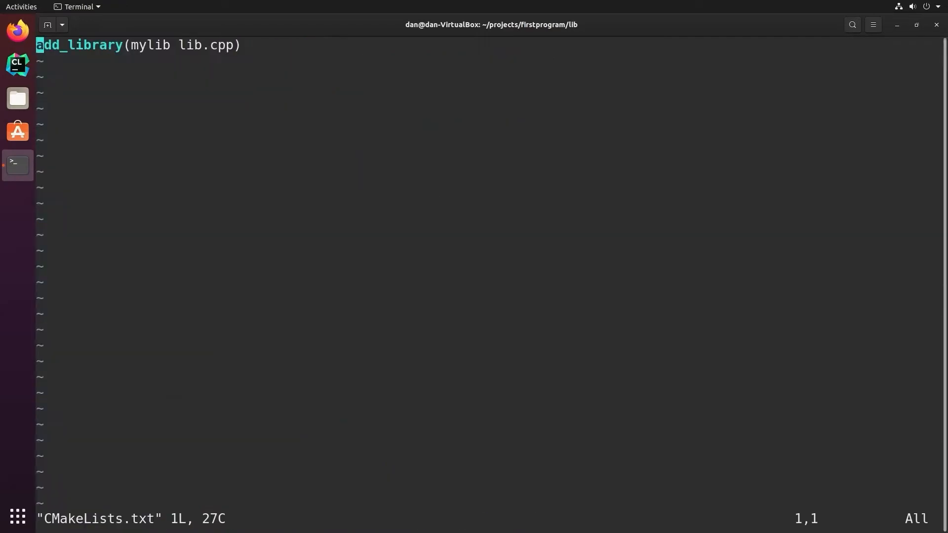
pyautogui.write('t')
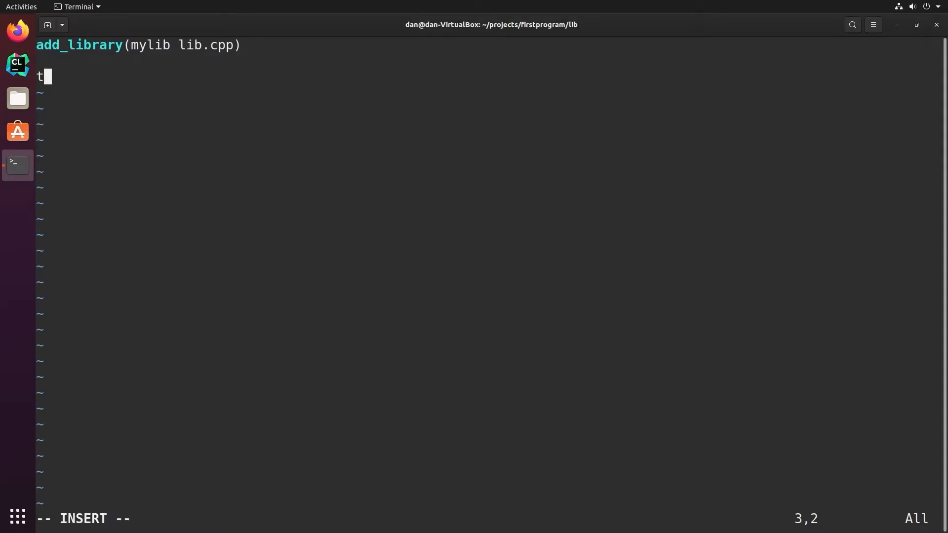
pyautogui.write('arget_in')
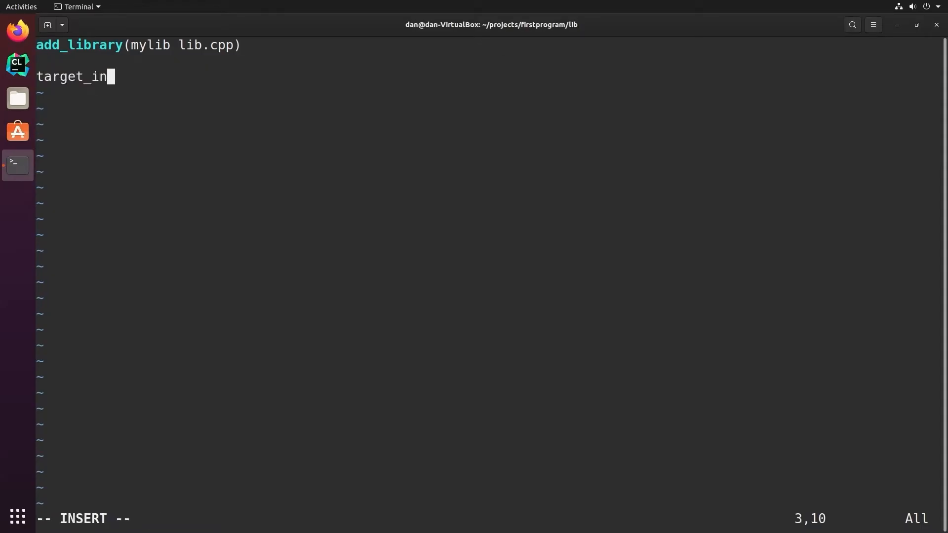
pyautogui.write('clude_direct')
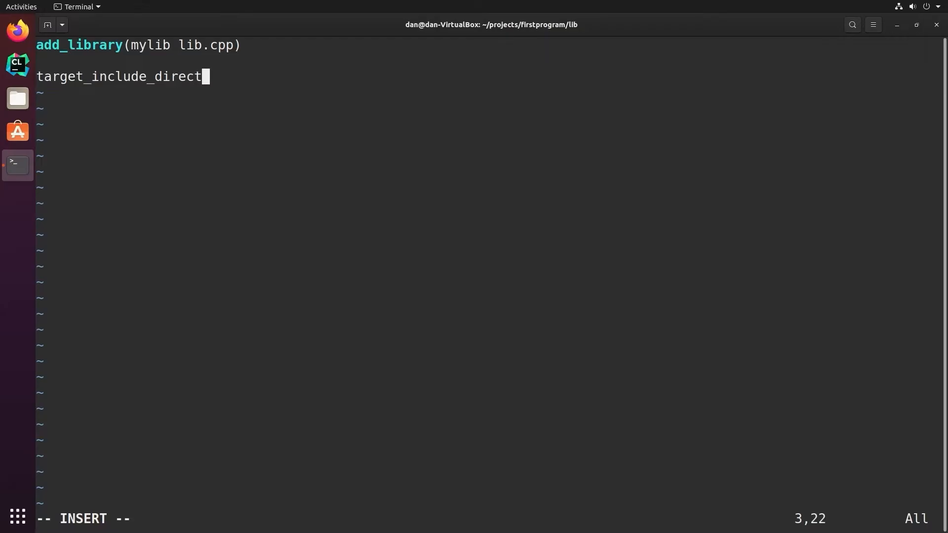
pyautogui.write('ories(')
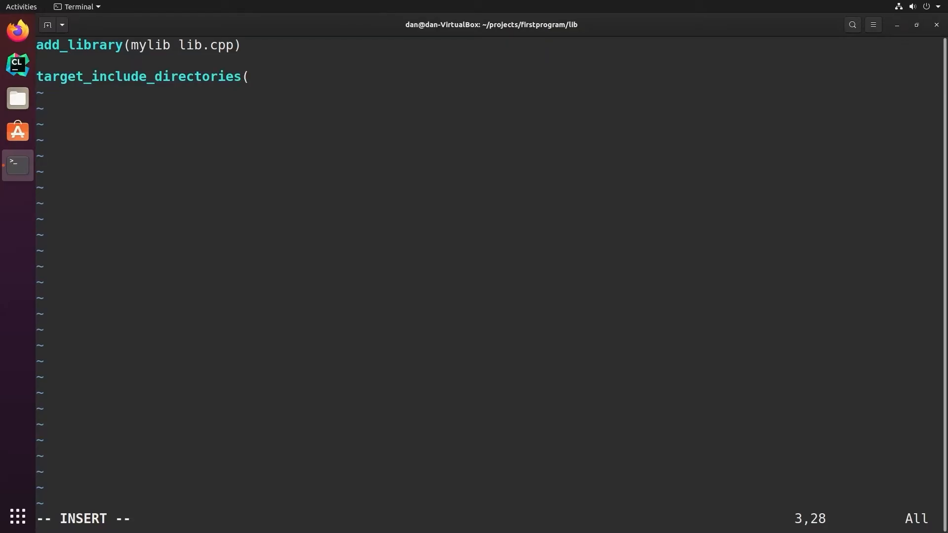
pyautogui.write('mylib')
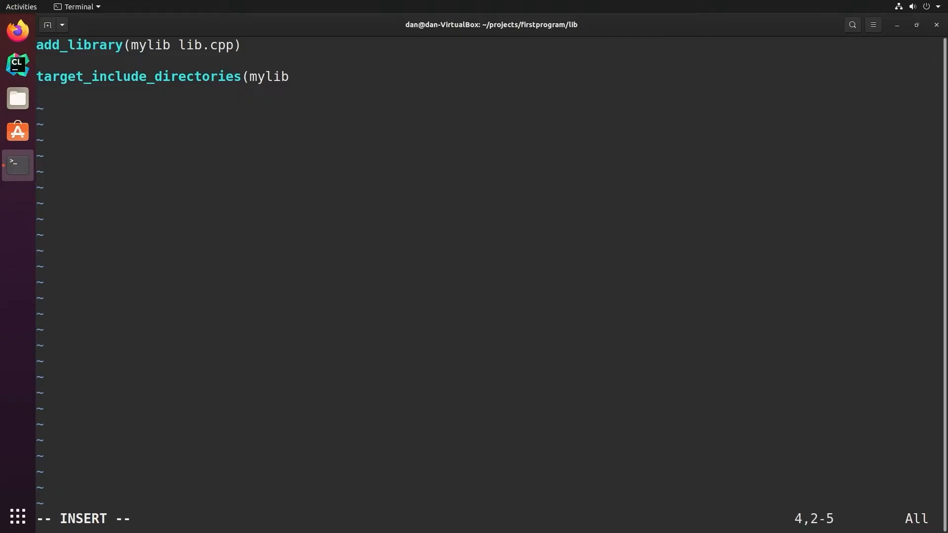
pyautogui.write(')')
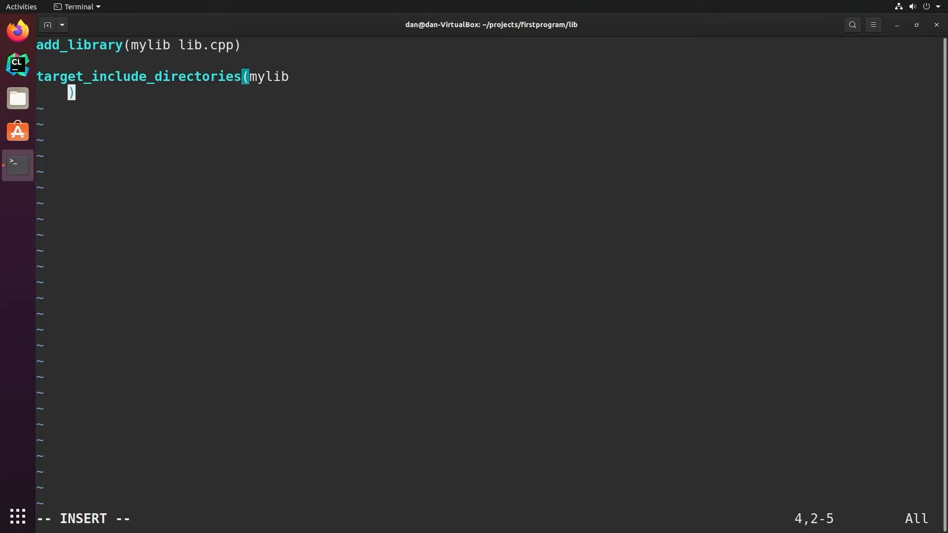
pyautogui.write('${CMAKE_CUR')
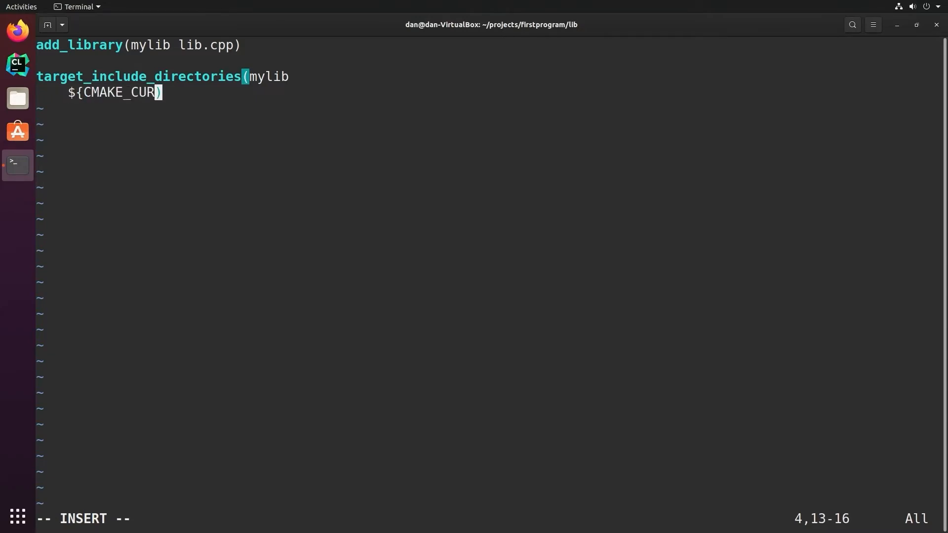
pyautogui.write('RENT_SOURCE_DIR')
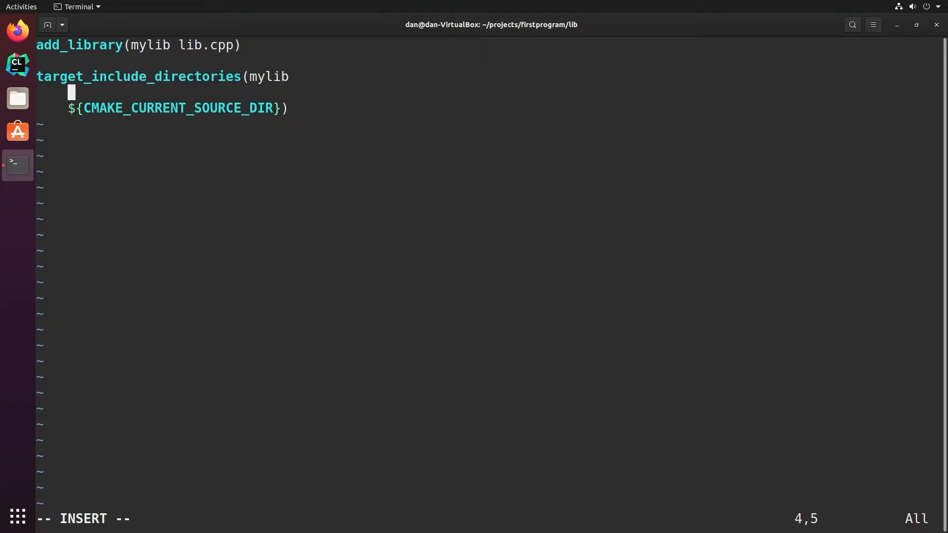
pyautogui.write('PRIVA')
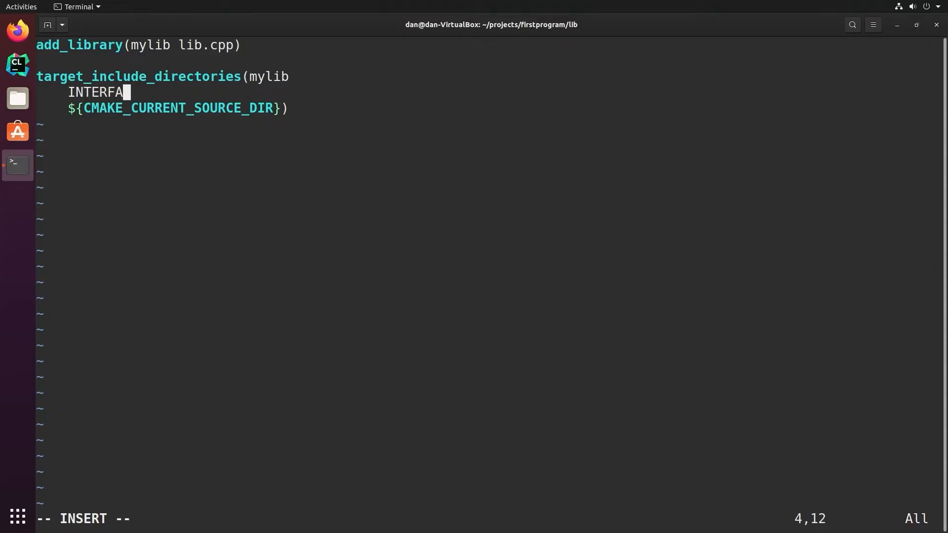
pyautogui.write('CE')
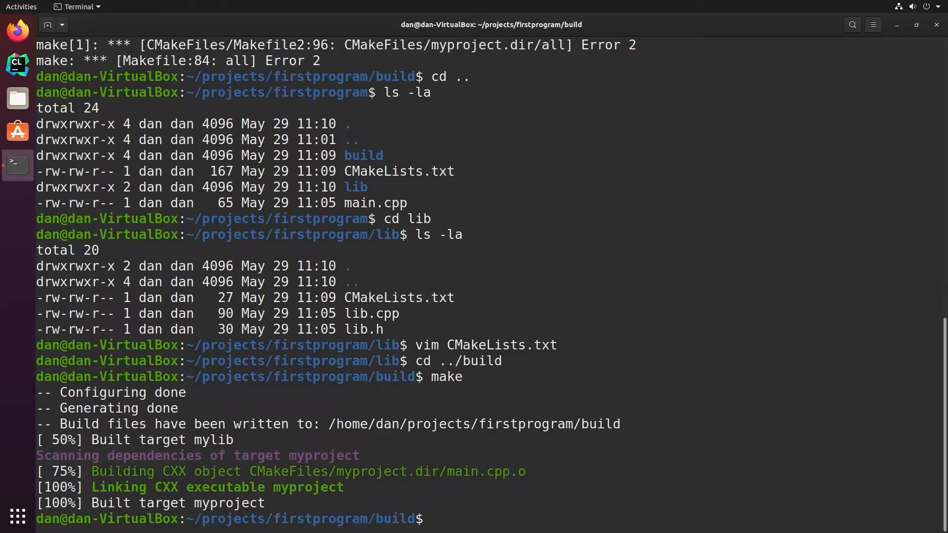
# Step: Append # PRIVATE, # PUBLIC and # INTERFACE comment lines to lib/CMakeLists.txt
pyautogui.write('vim ../li')
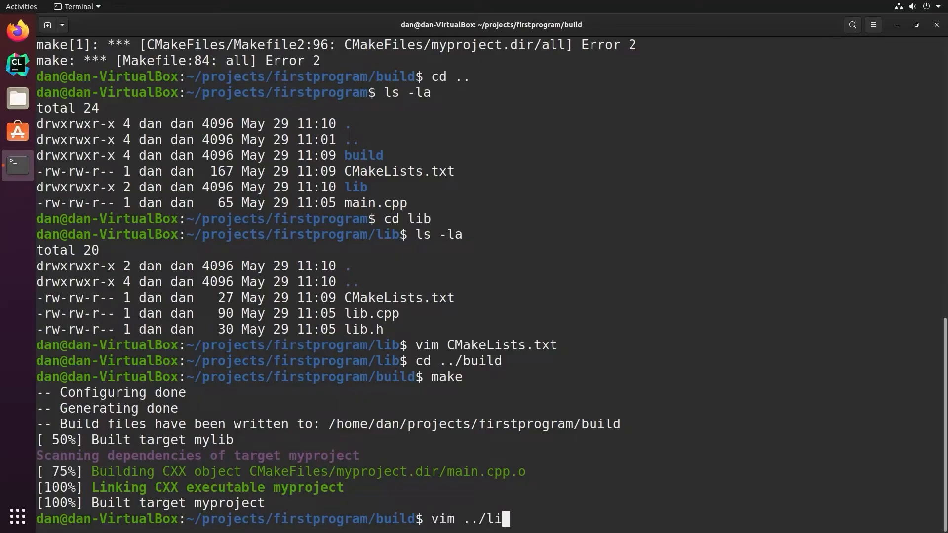
pyautogui.press('Return')
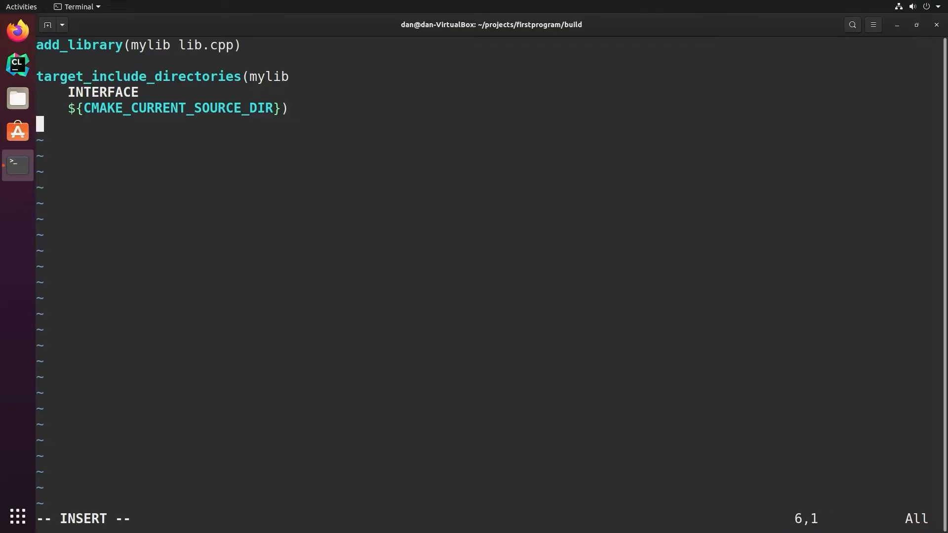
pyautogui.write('#')
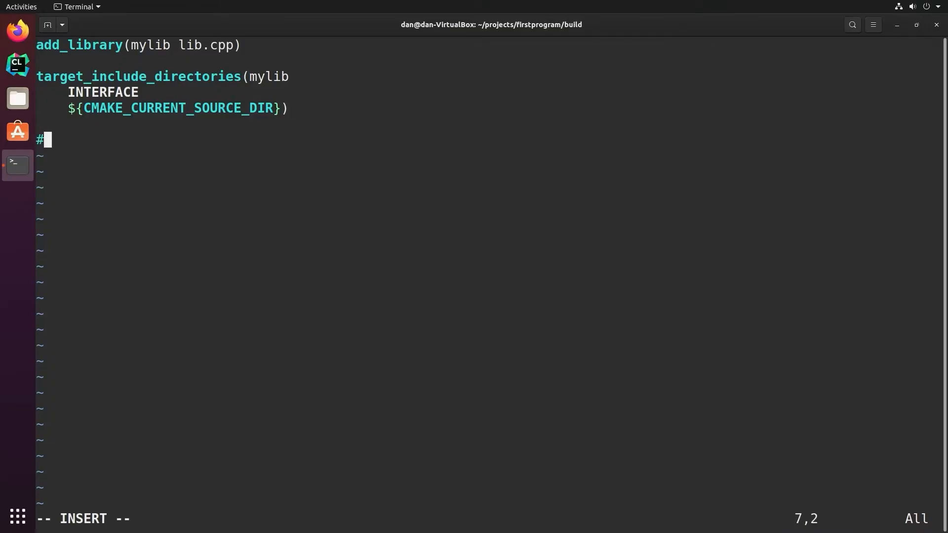
pyautogui.write('PRIVATE')
pyautogui.click(488, 155)
pyautogui.write('# PUBLIC')
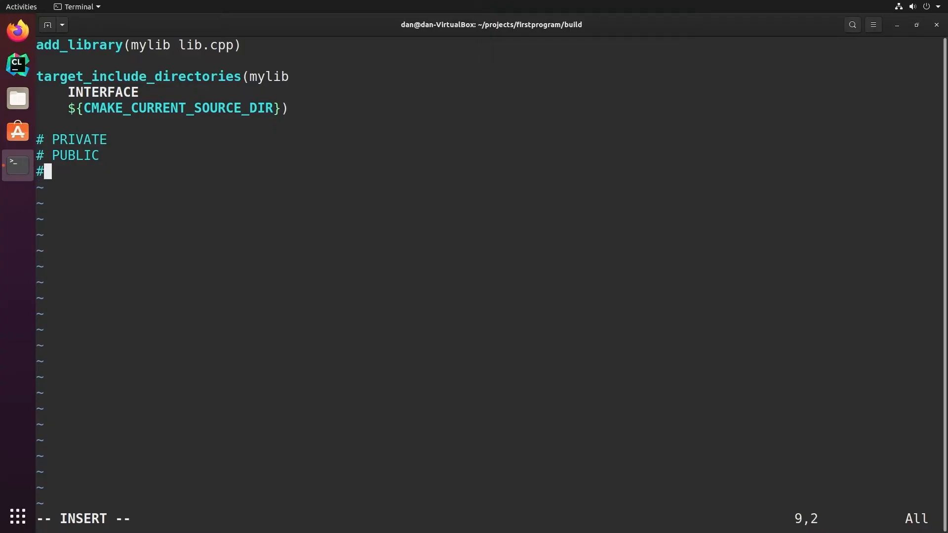
pyautogui.write('INTERFACE')
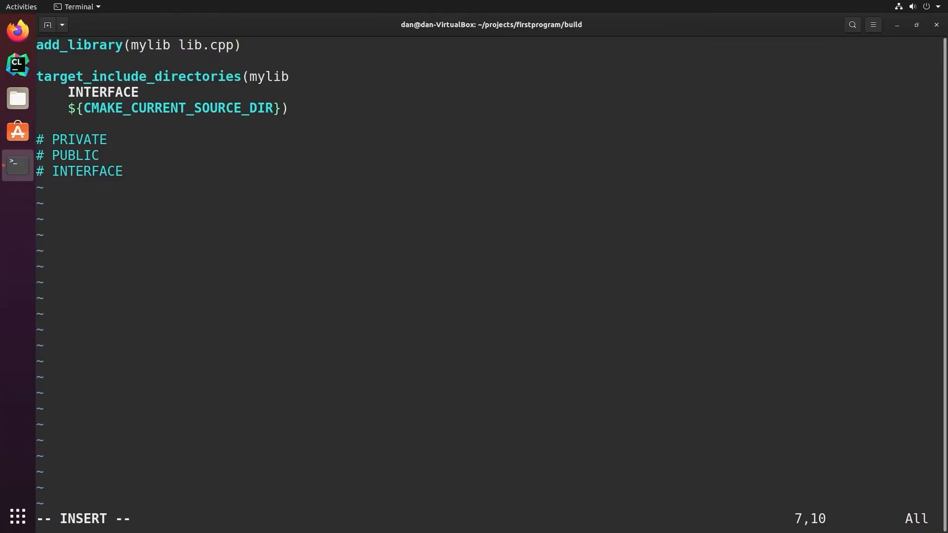
pyautogui.press('Down')
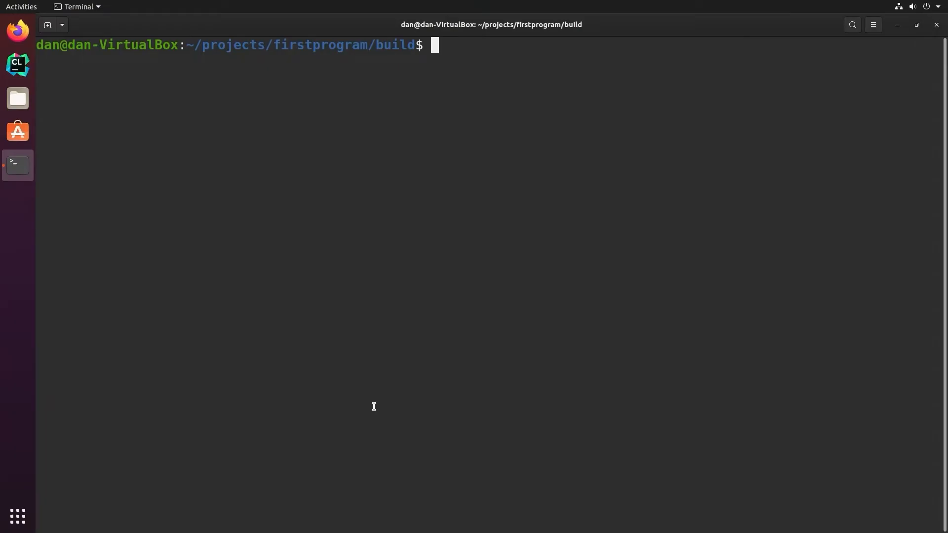
# Step: Install libfmt-dev and make main.cpp print "Testing" via fmt::print
pyautogui.write('sudo apt install libfmt-de')
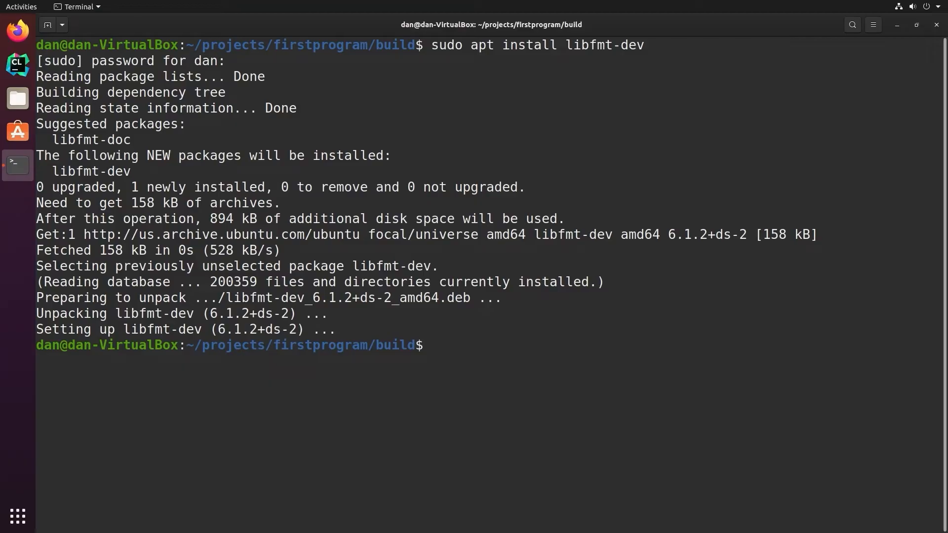
pyautogui.write('vim ../mainc.')
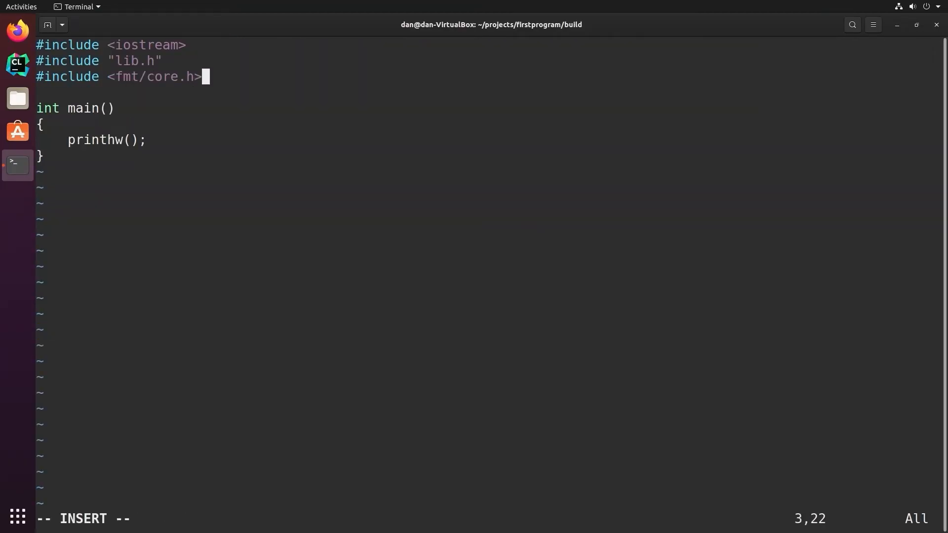
pyautogui.write('fmt::print("Testing')
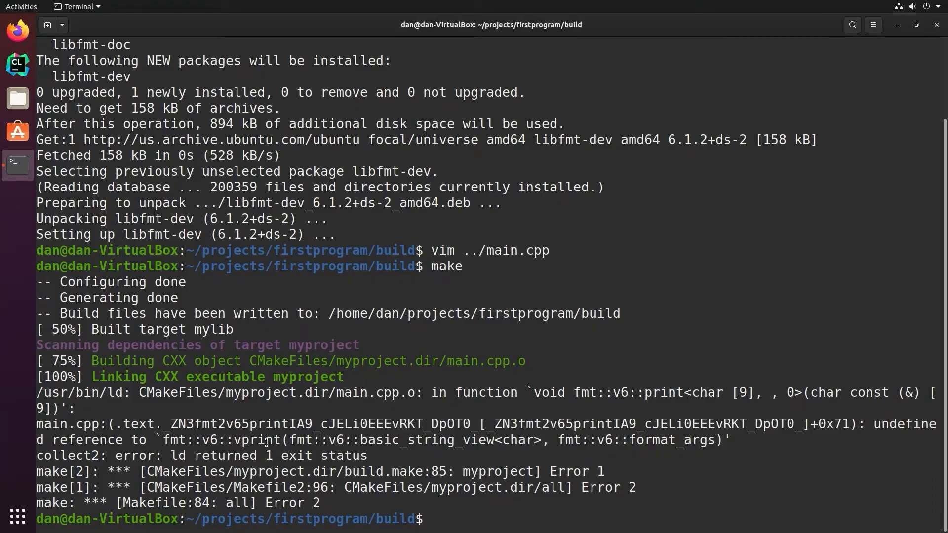
# Step: Insert find_package(fmt) after project() and add fmt::fmt to target_link_libraries
pyautogui.write('vim ../')
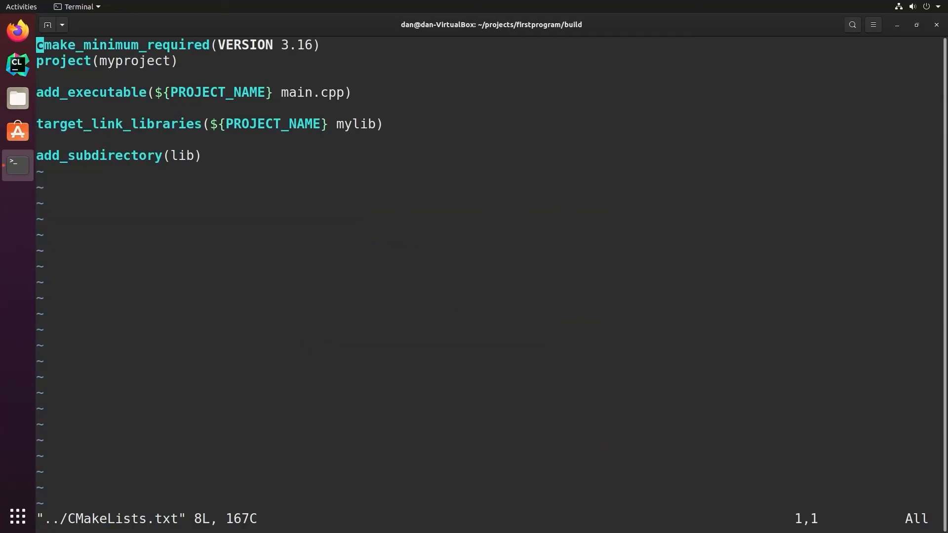
pyautogui.press('i')
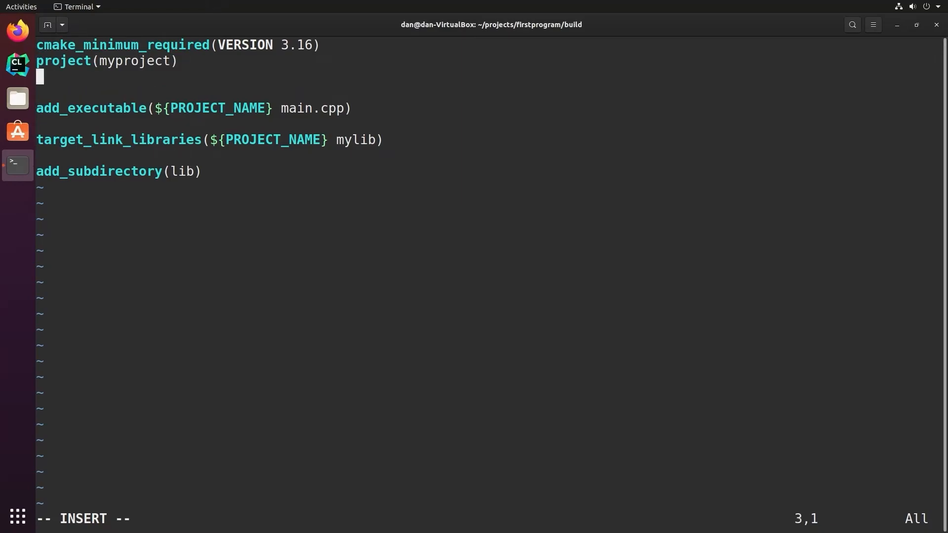
pyautogui.write('find_pac')
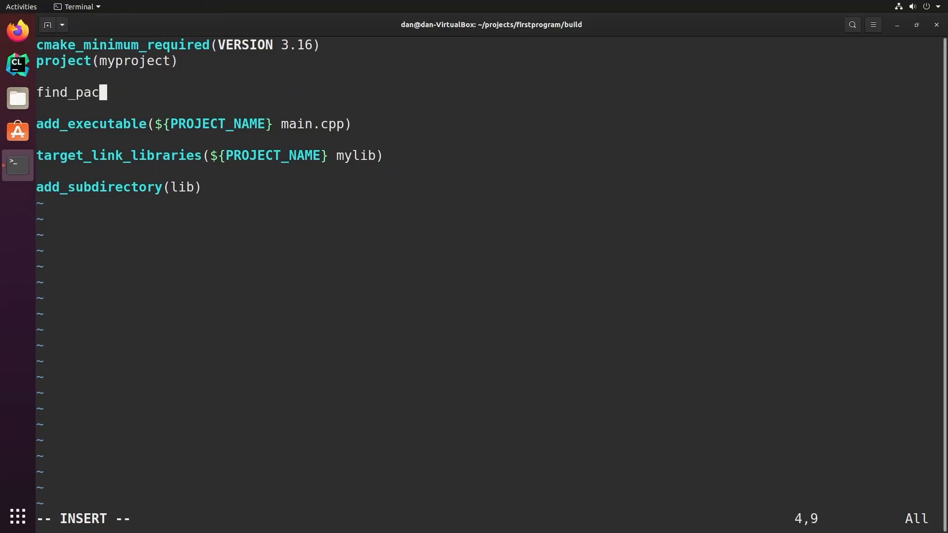
pyautogui.write('kage(fmt')
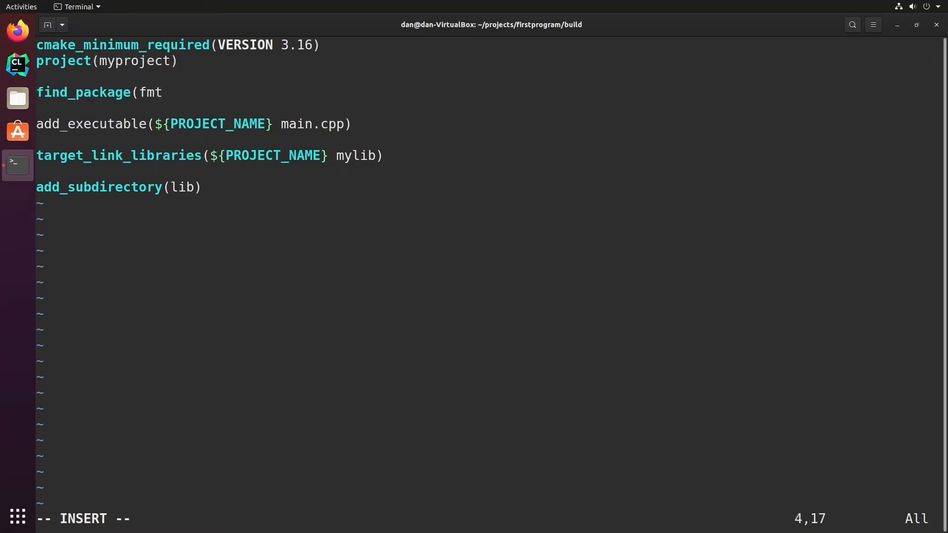
pyautogui.write(')')
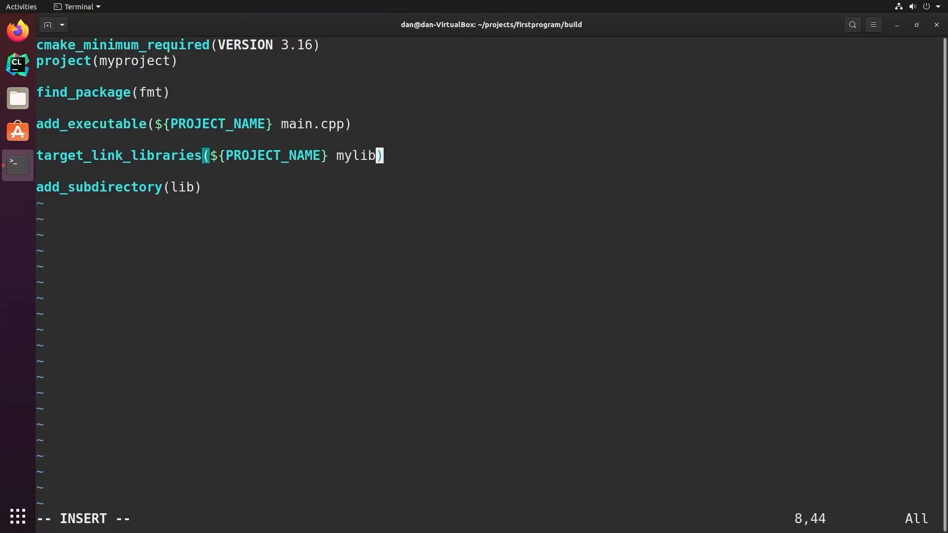
pyautogui.write('" "')
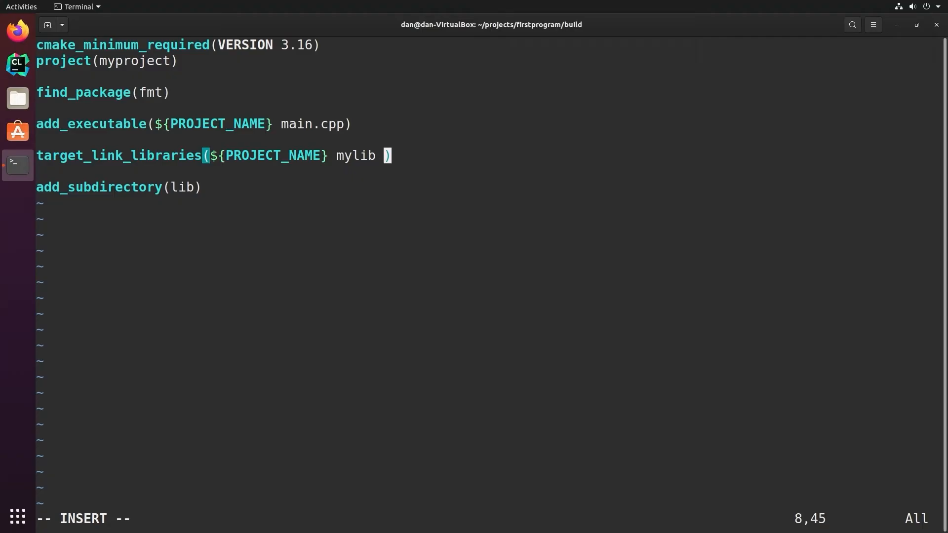
pyautogui.write('fmt::fmt')
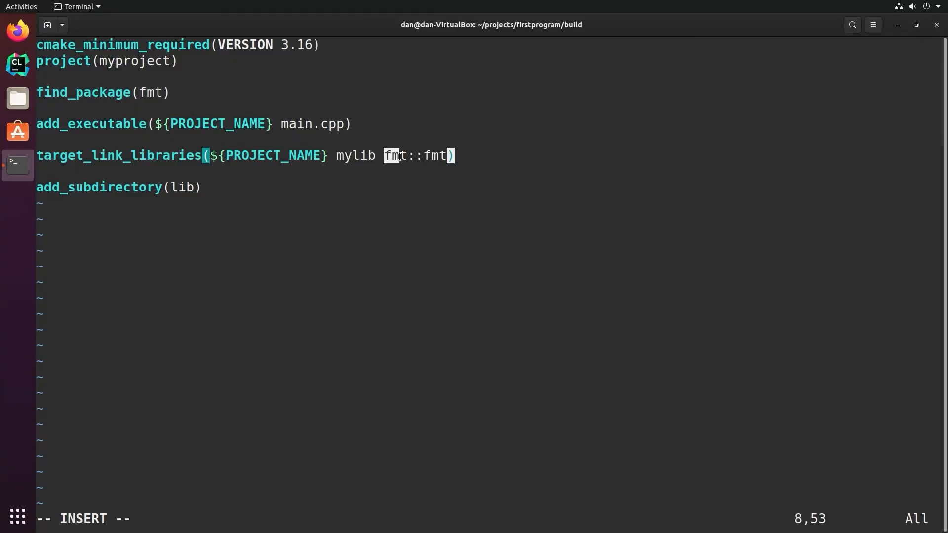
pyautogui.moveTo(18, 31)
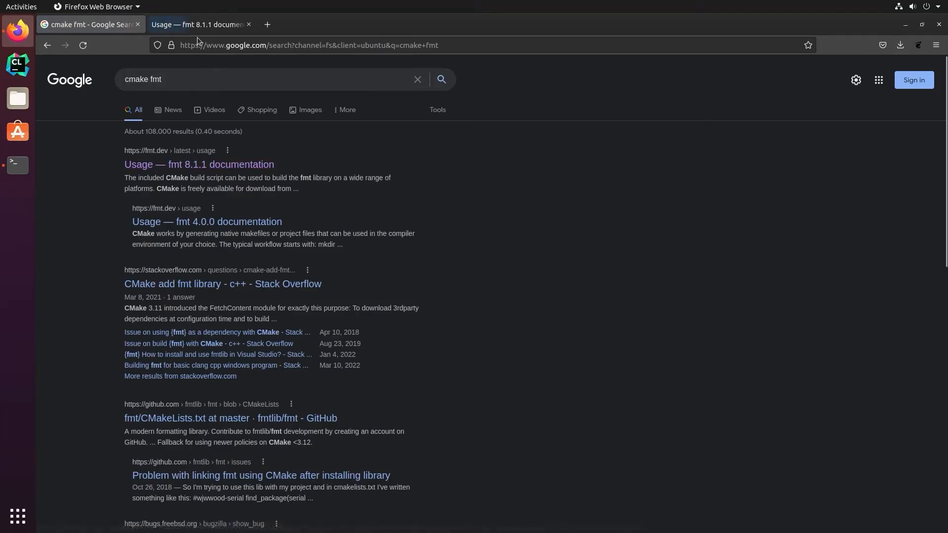
# Step: View the 'Usage with CMake' section of the fmt 8.1.1 usage documentation in Firefox
pyautogui.click(200, 24)
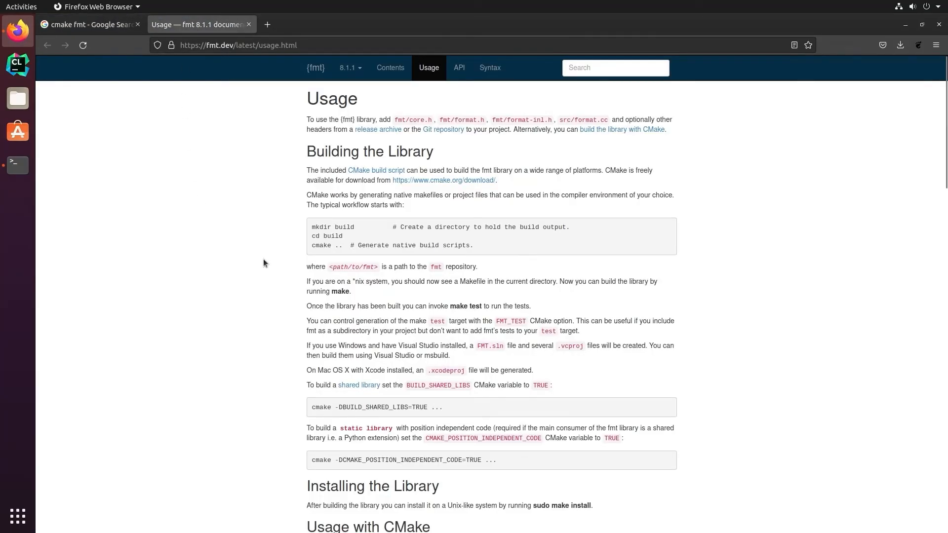
pyautogui.scroll(-3)
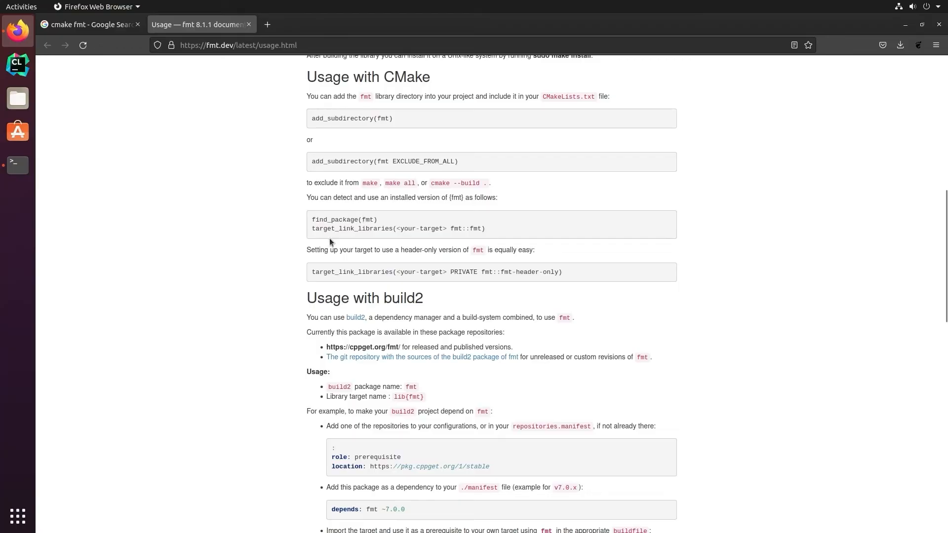
pyautogui.moveTo(451, 228)
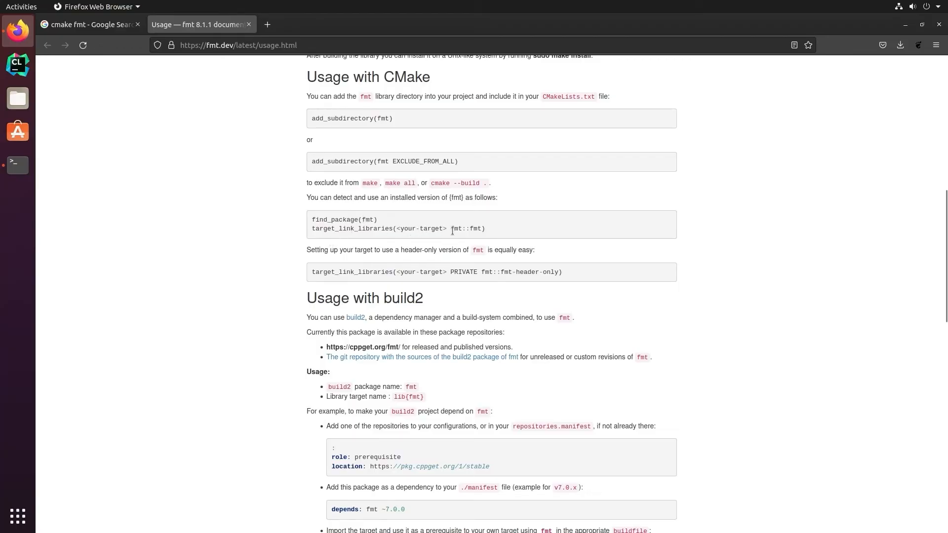
pyautogui.moveTo(455, 229); pyautogui.dragTo(485, 228)
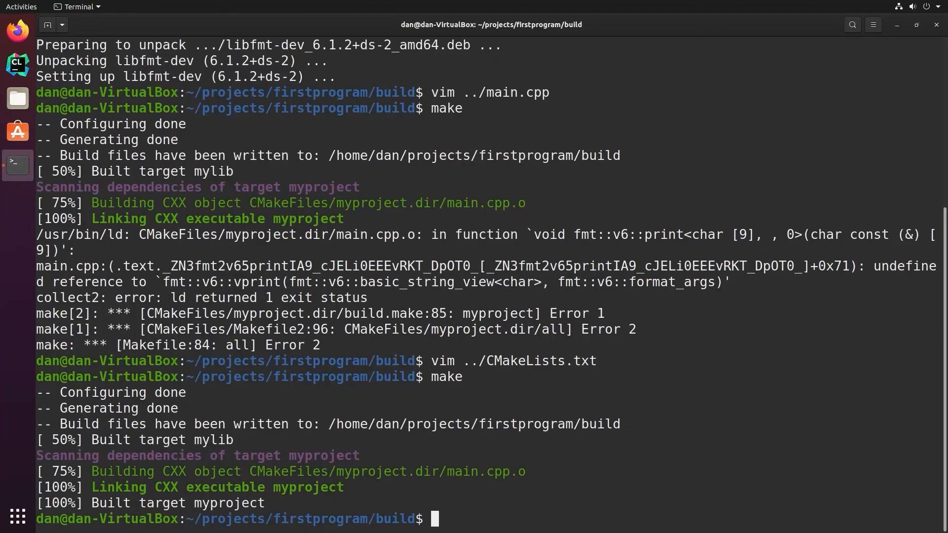
# Step: Run ./myproject to print Hello World!! and Testing, then open ../CMakeLists.txt in vim
pyautogui.write('./myproject')
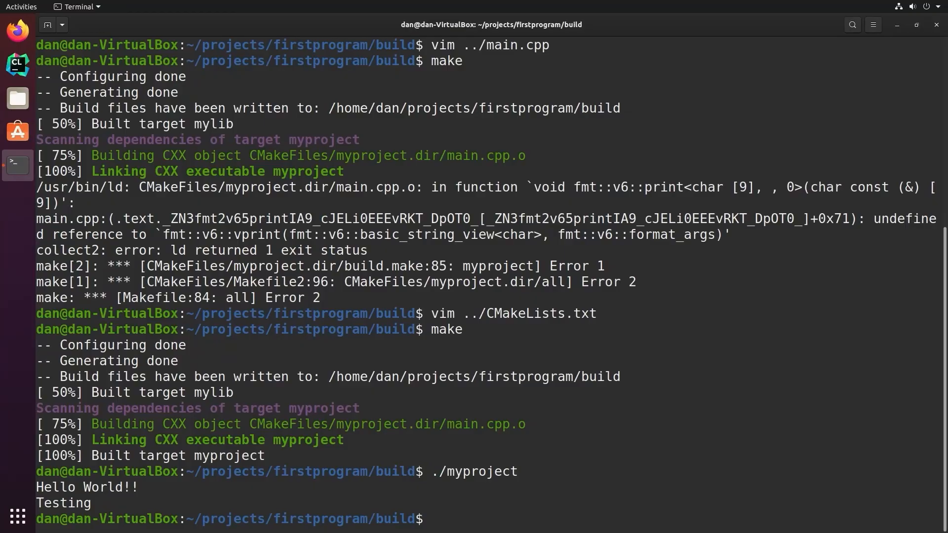
pyautogui.write('vim ../CMakeLists.txt')
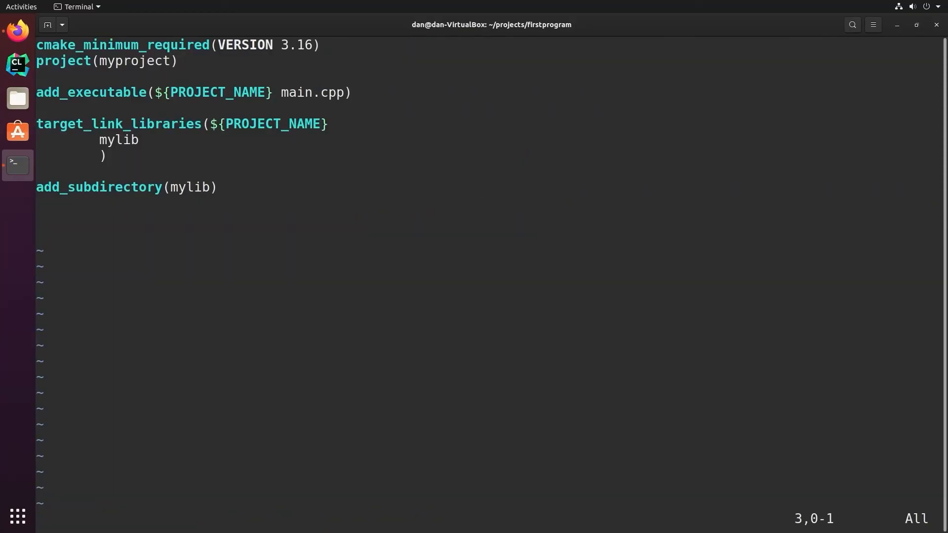